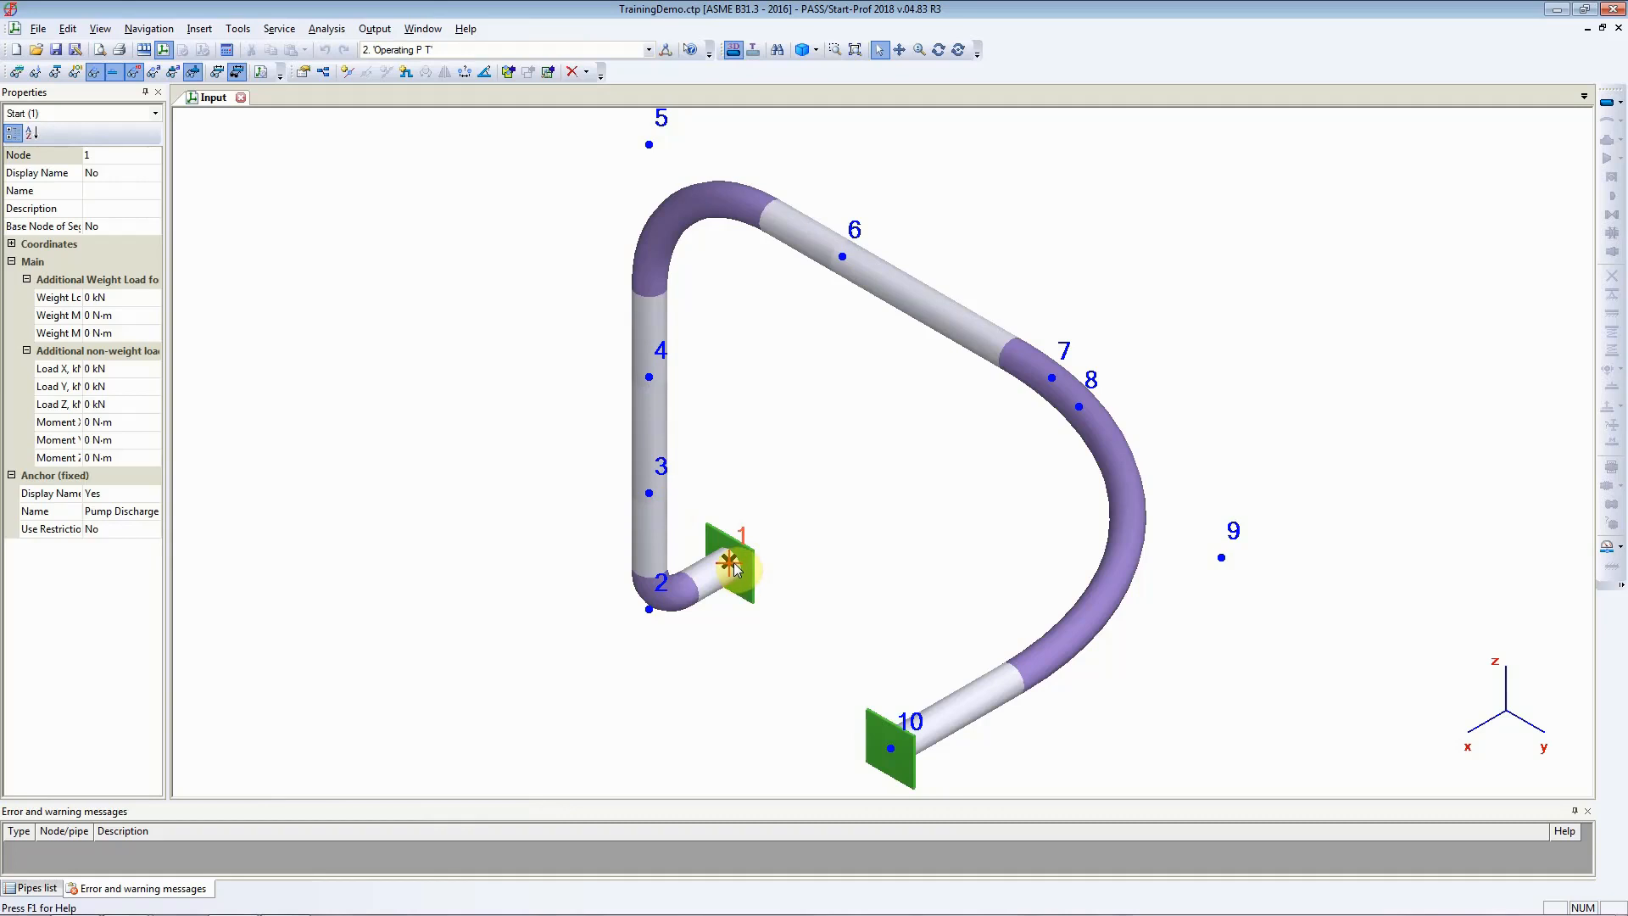
mouse_move(1472, 754)
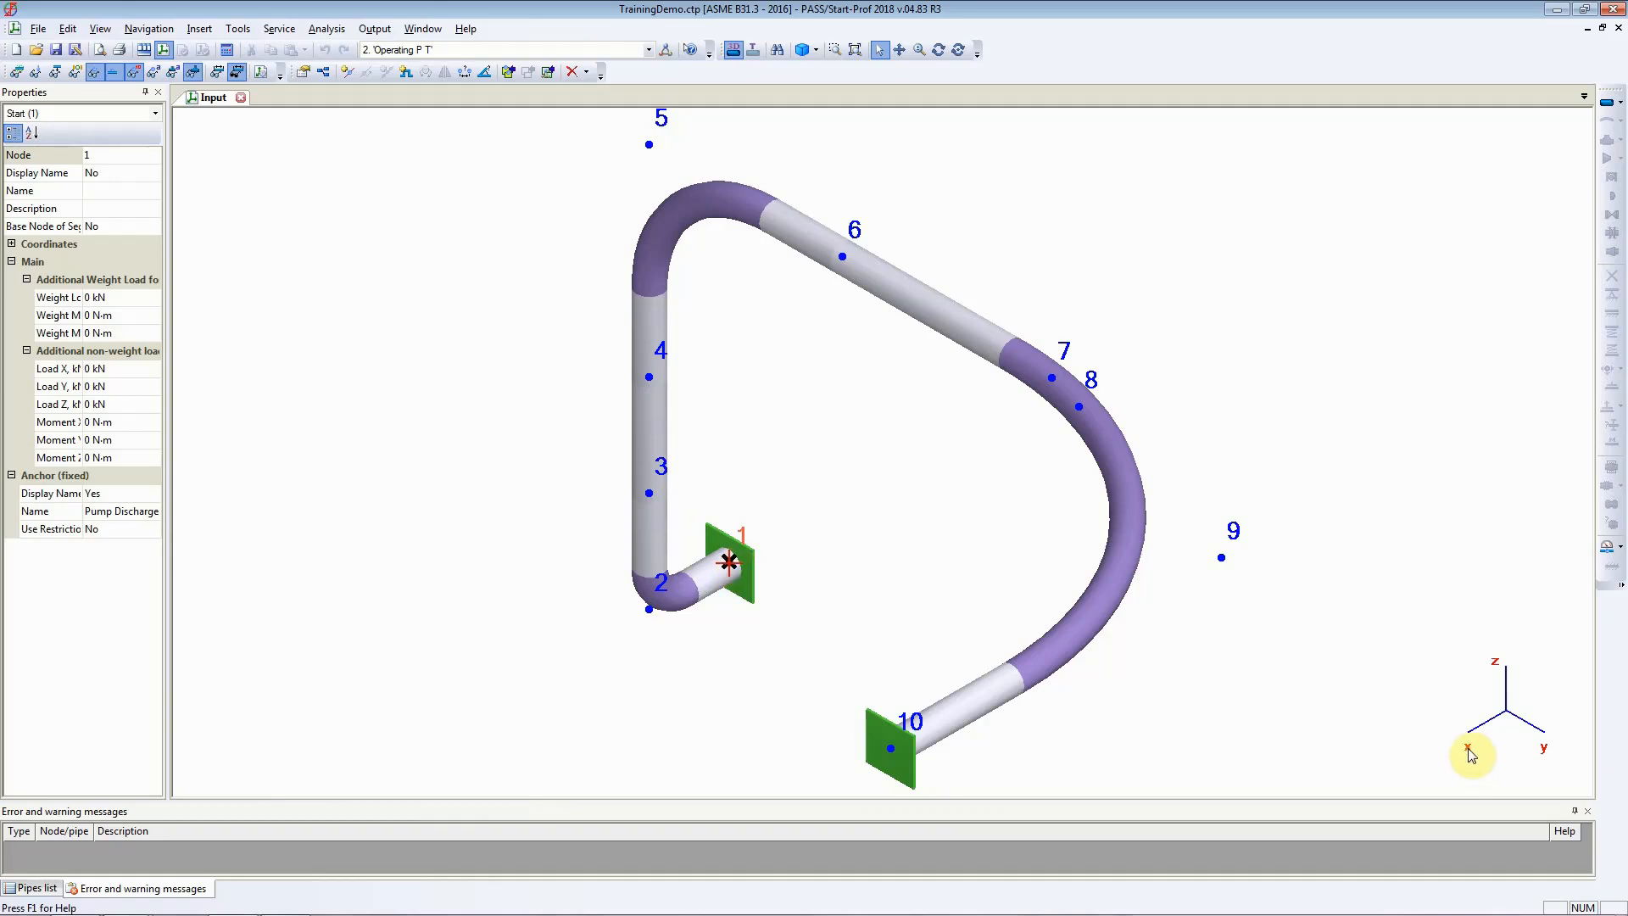
mouse_move(1542, 749)
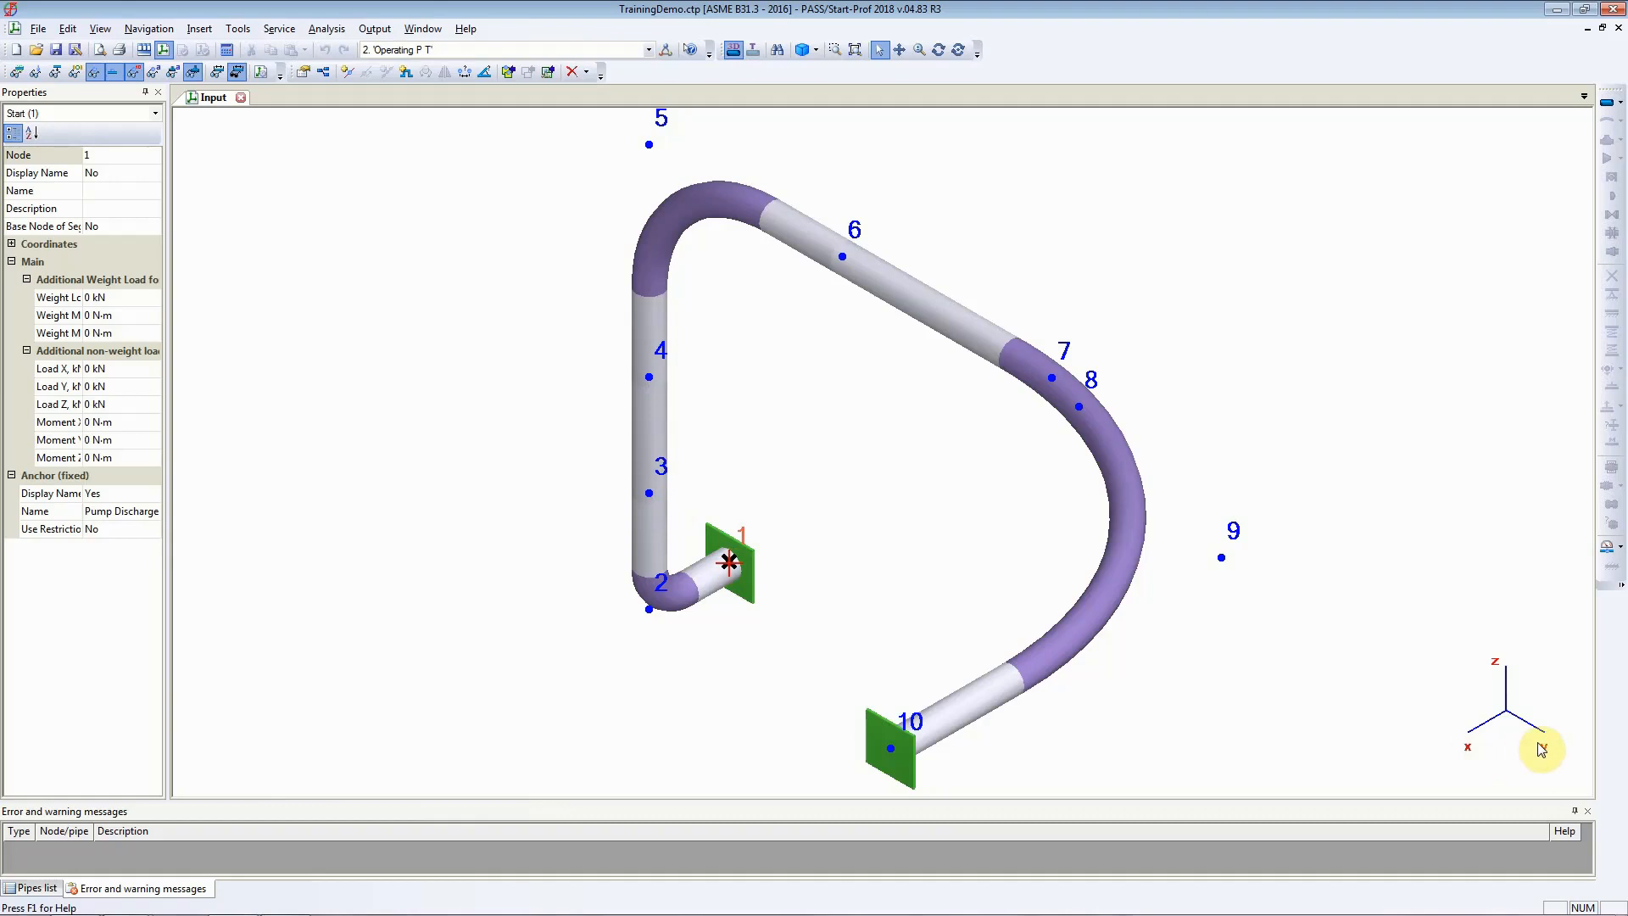
mouse_move(1513, 704)
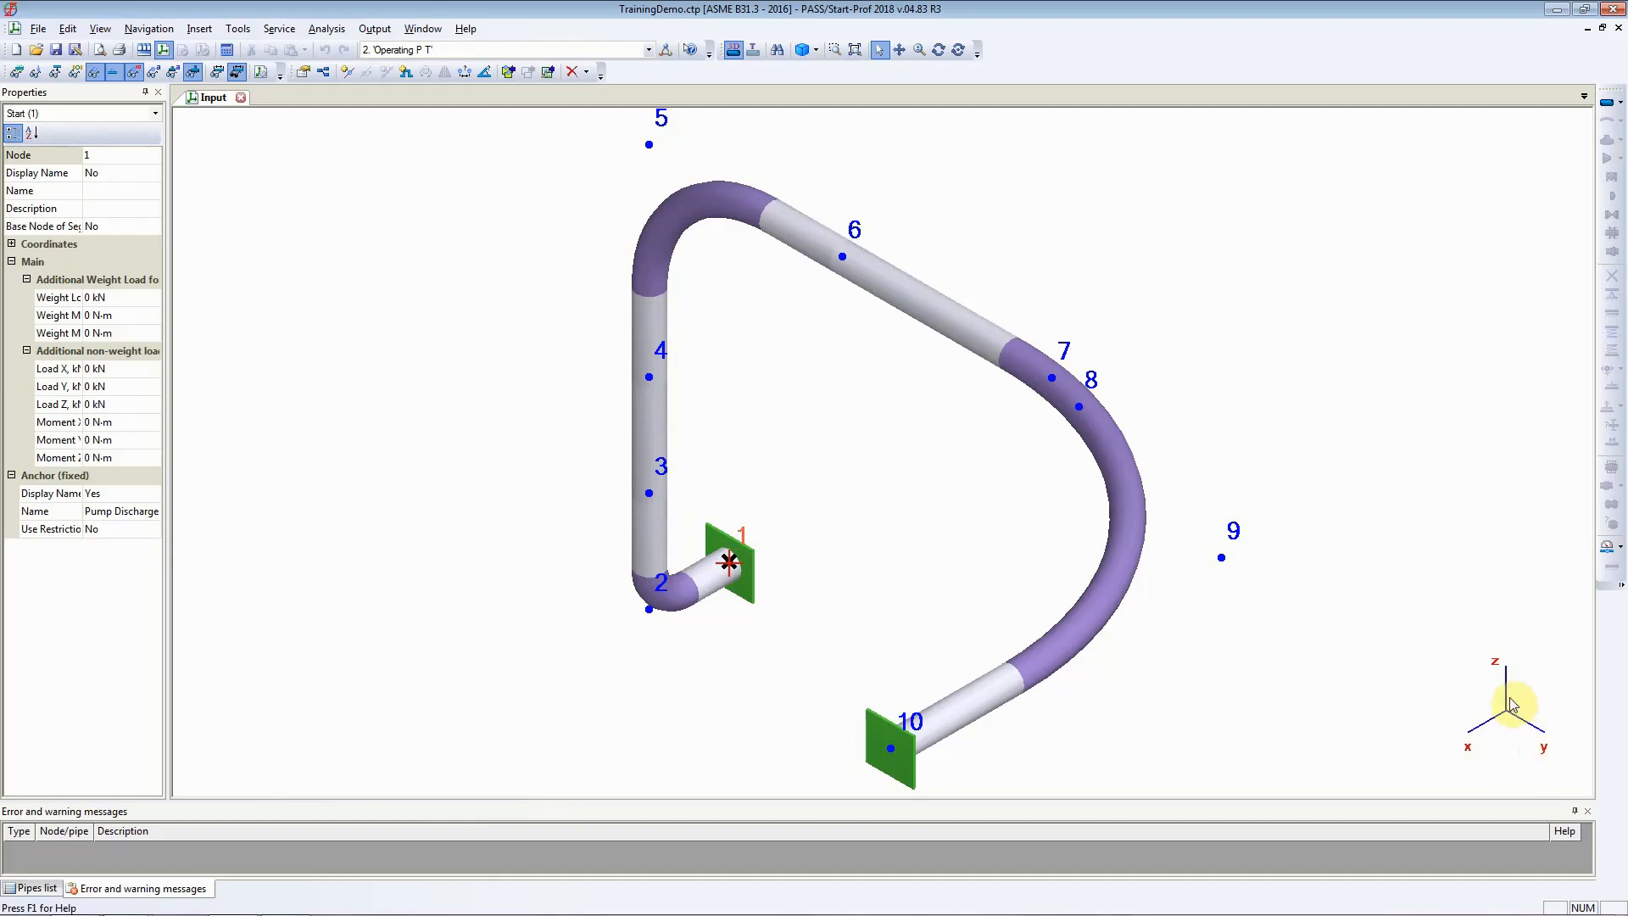
mouse_move(1511, 677)
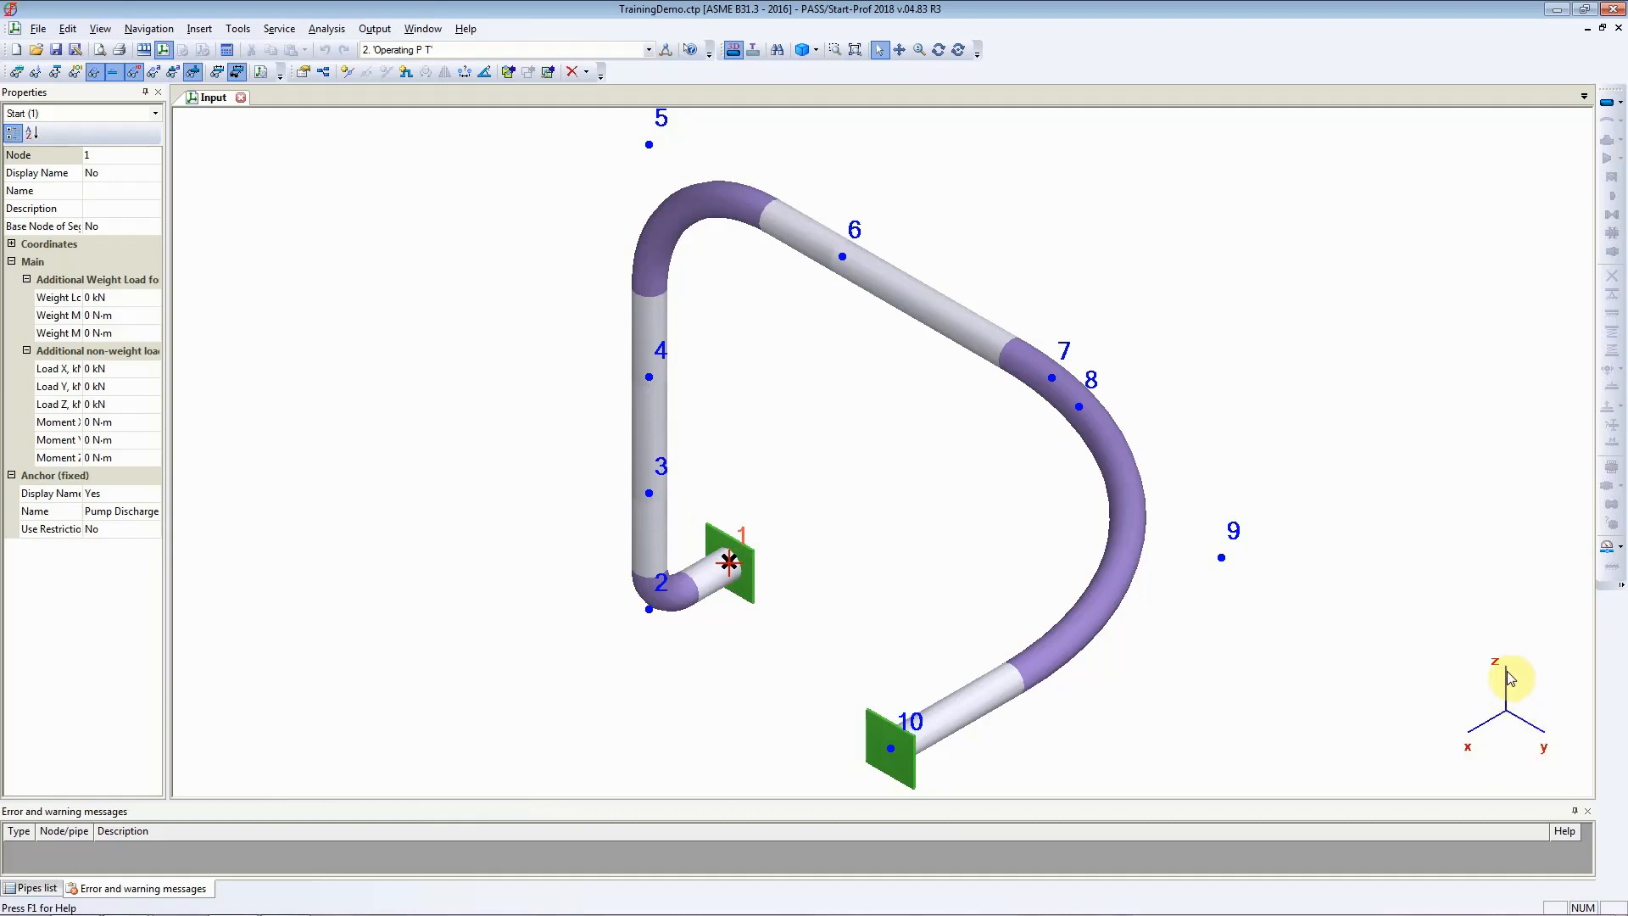
mouse_move(768, 644)
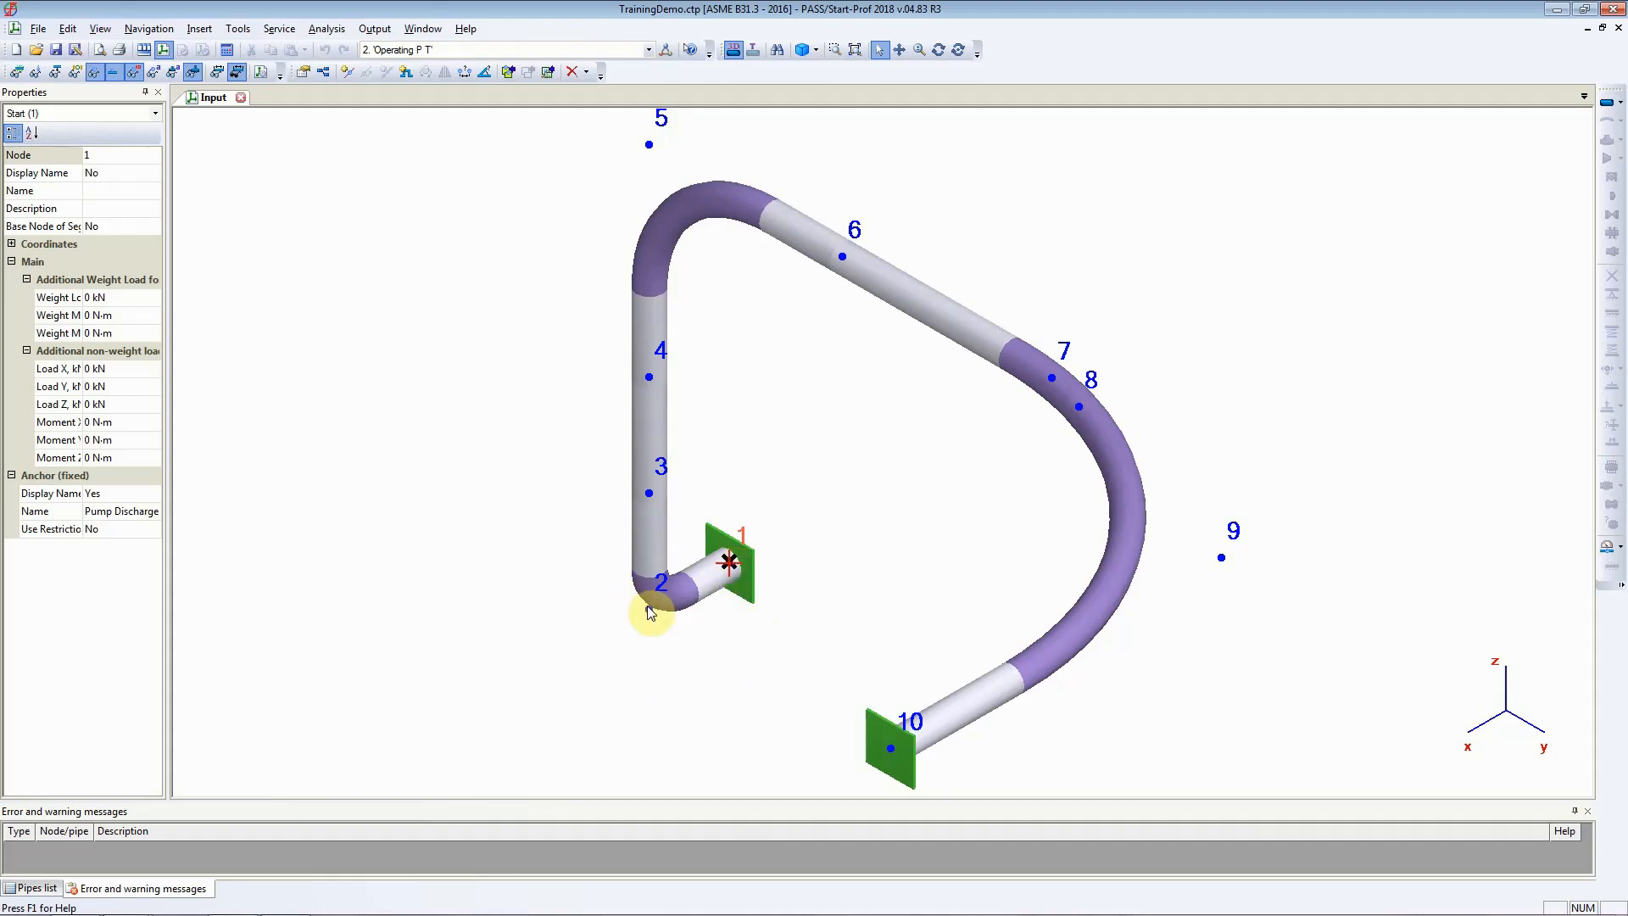
mouse_move(843, 258)
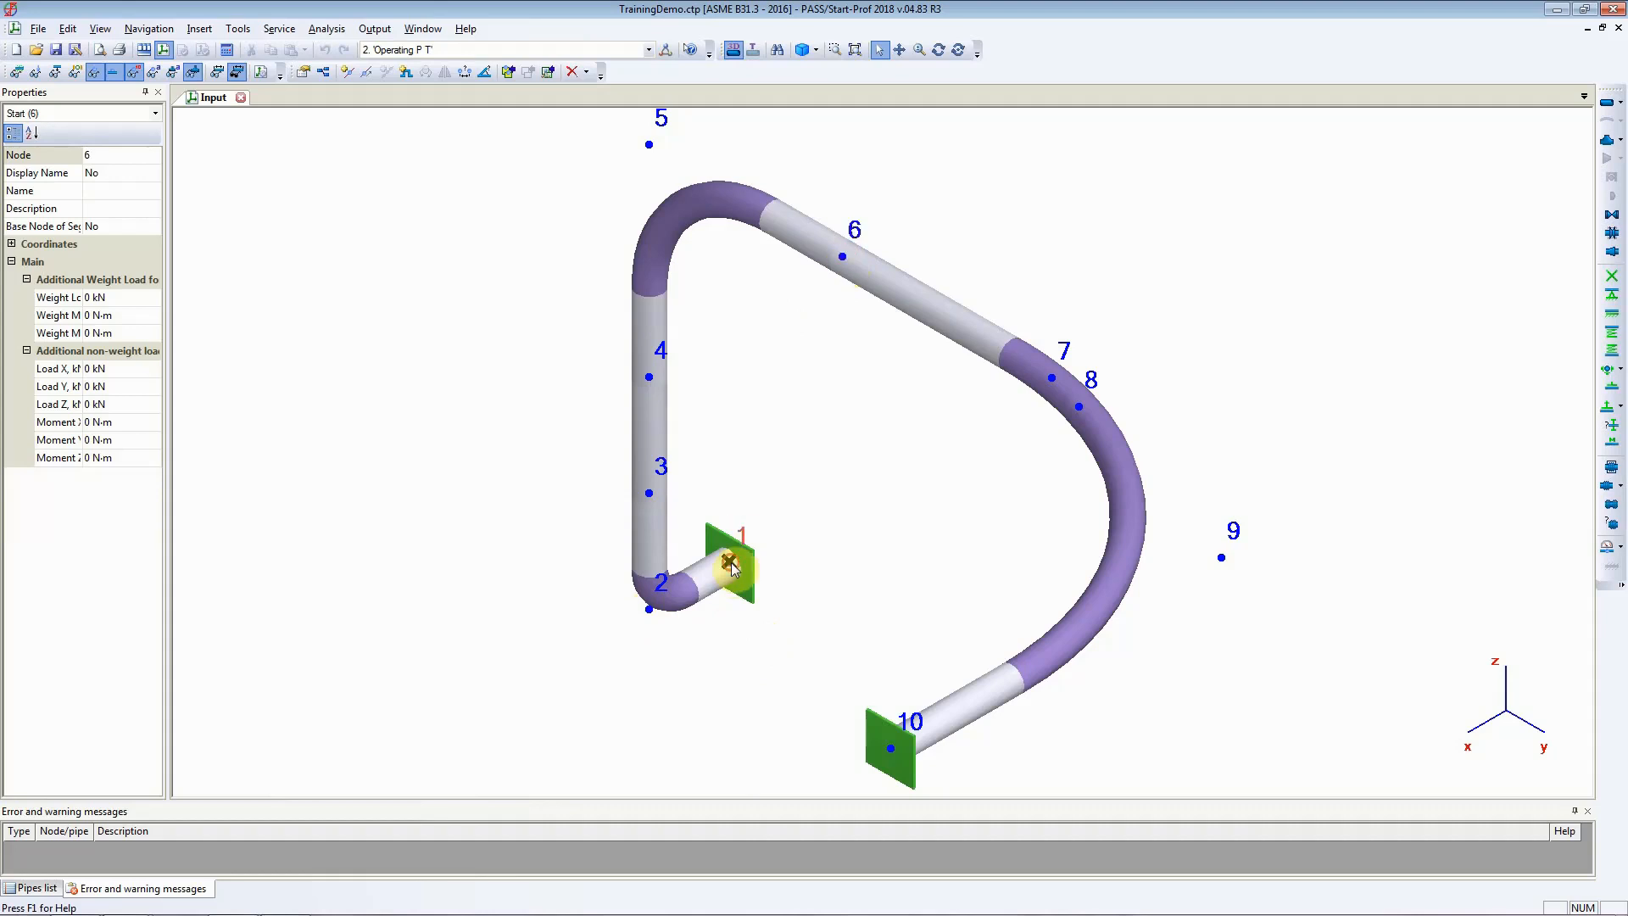
Edit anchor node 1's Z coordinate and confirm, its coordinates reading 0, 0, 0 m
left_click(728, 563)
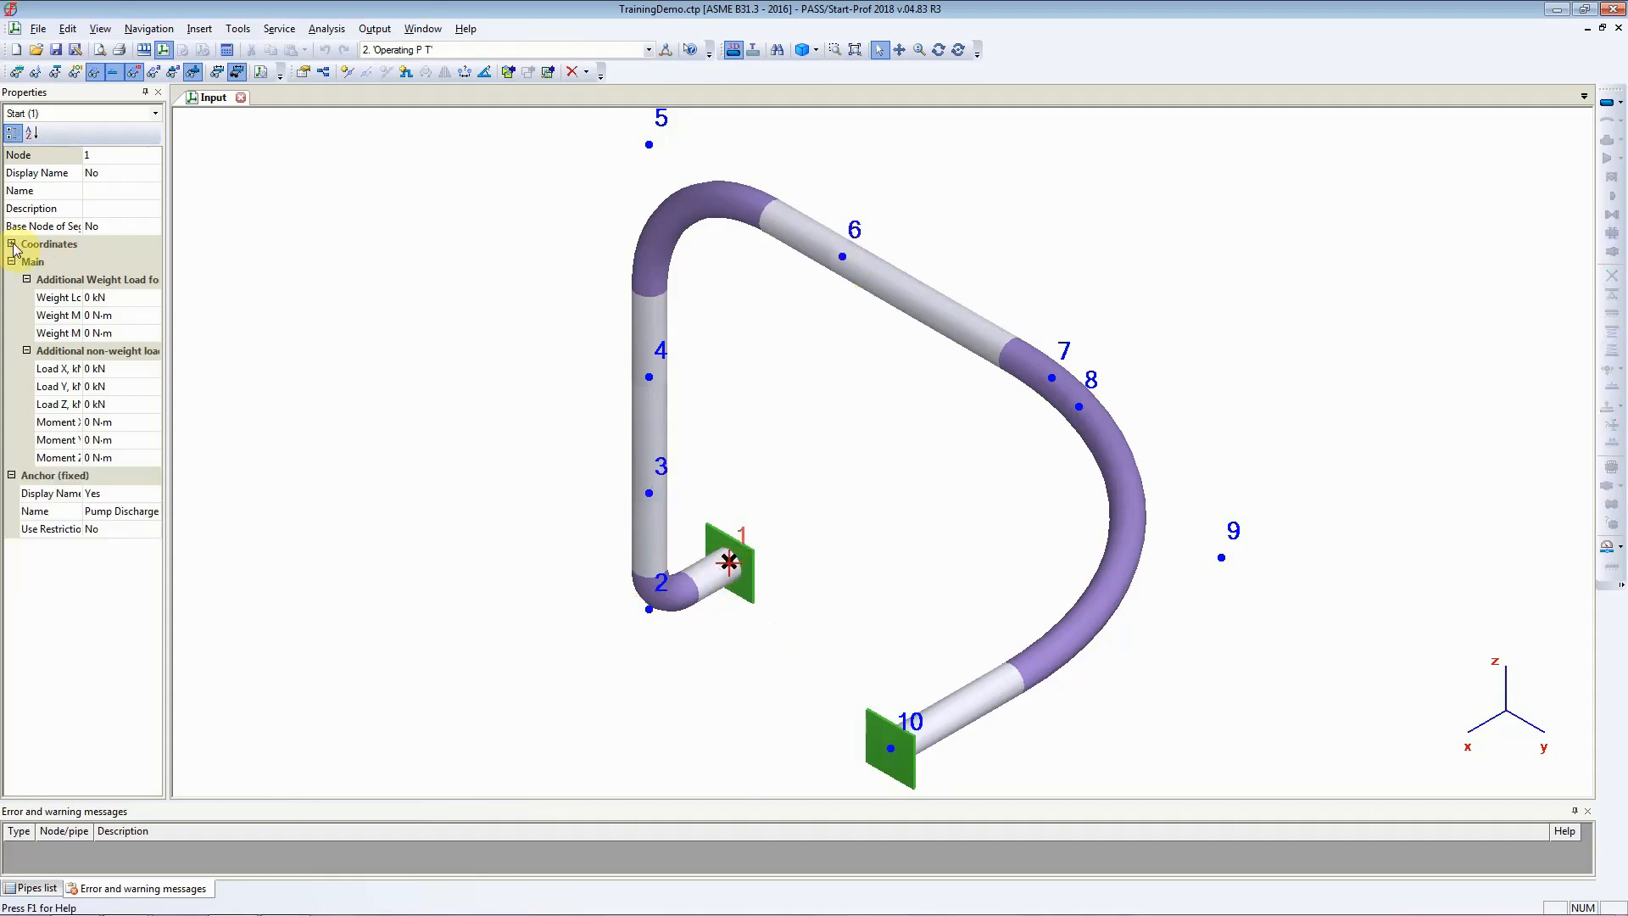
left_click(12, 245)
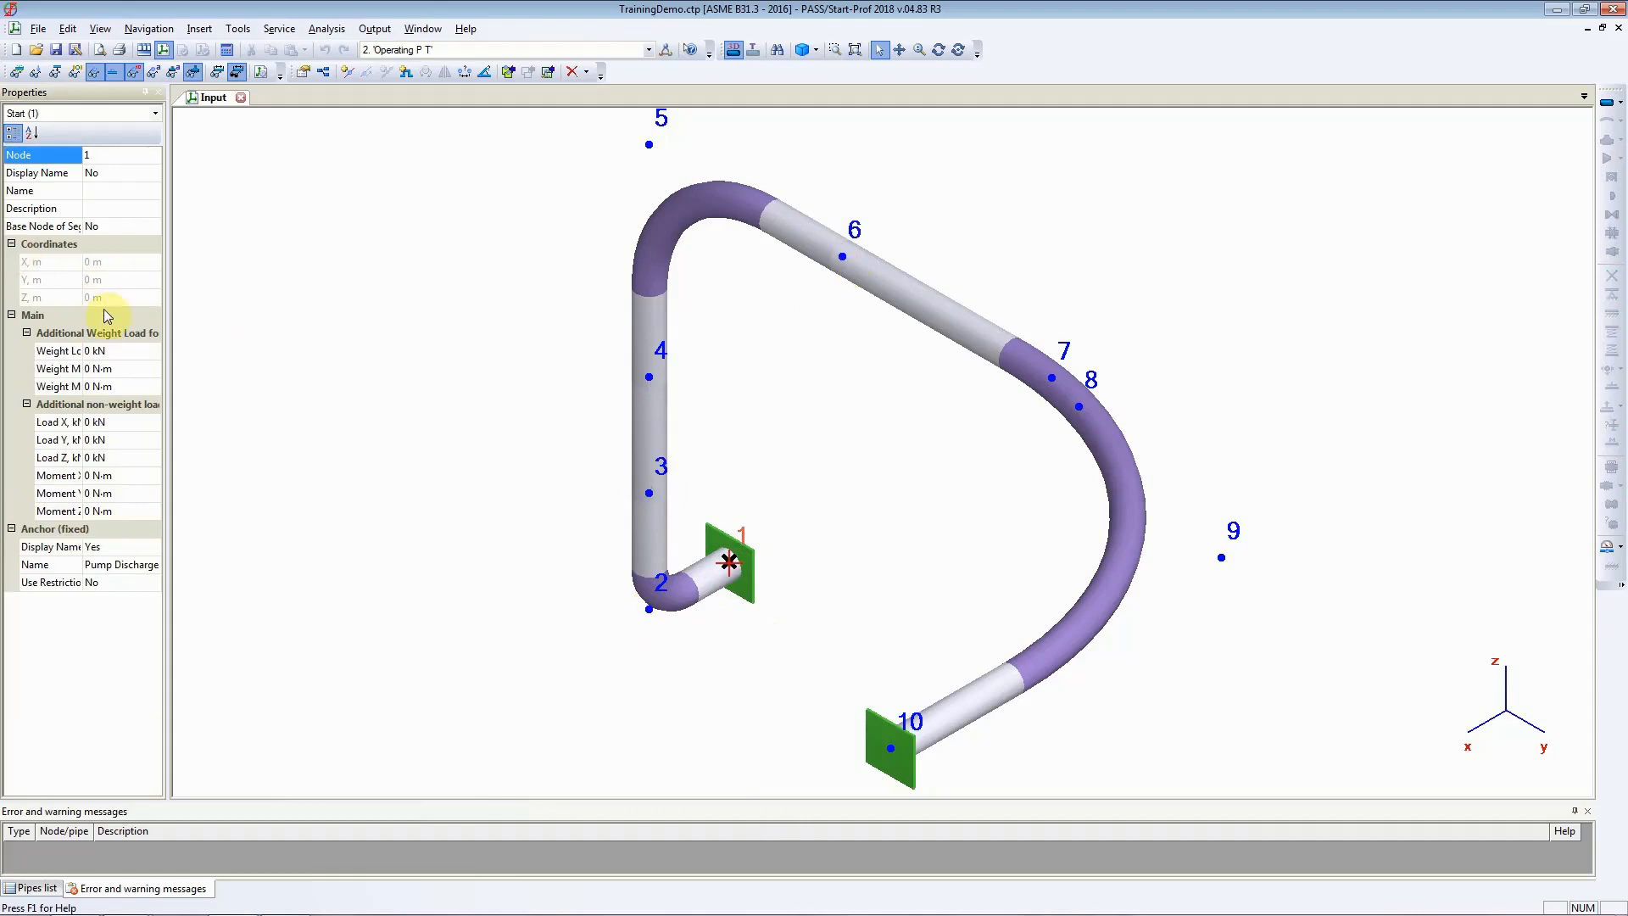
mouse_move(109, 302)
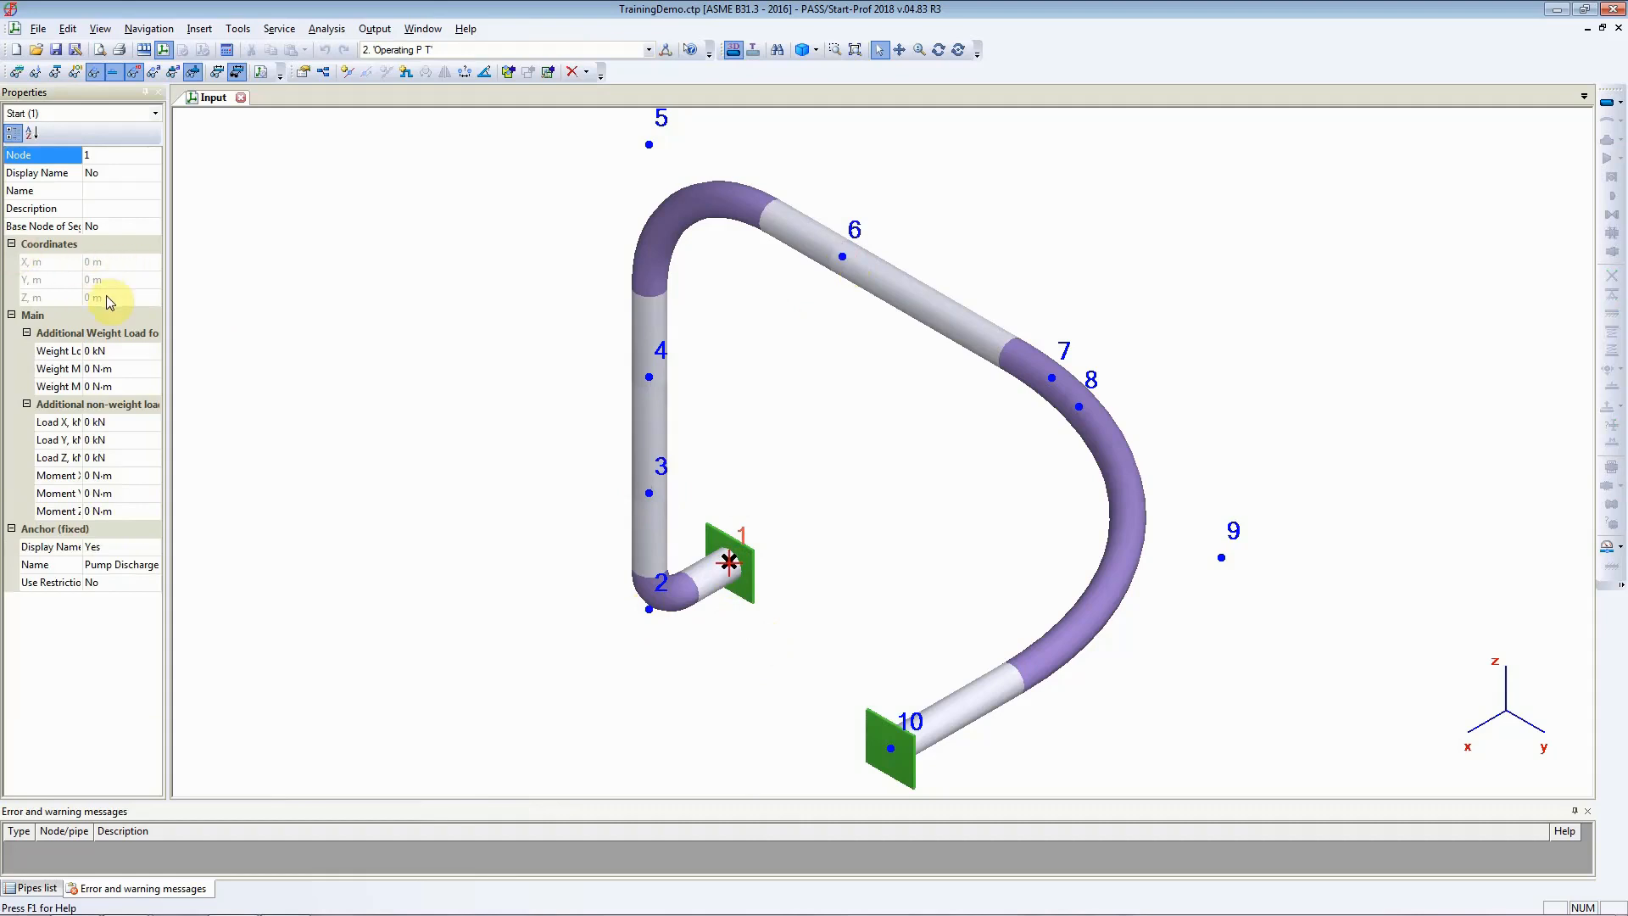
mouse_move(53, 278)
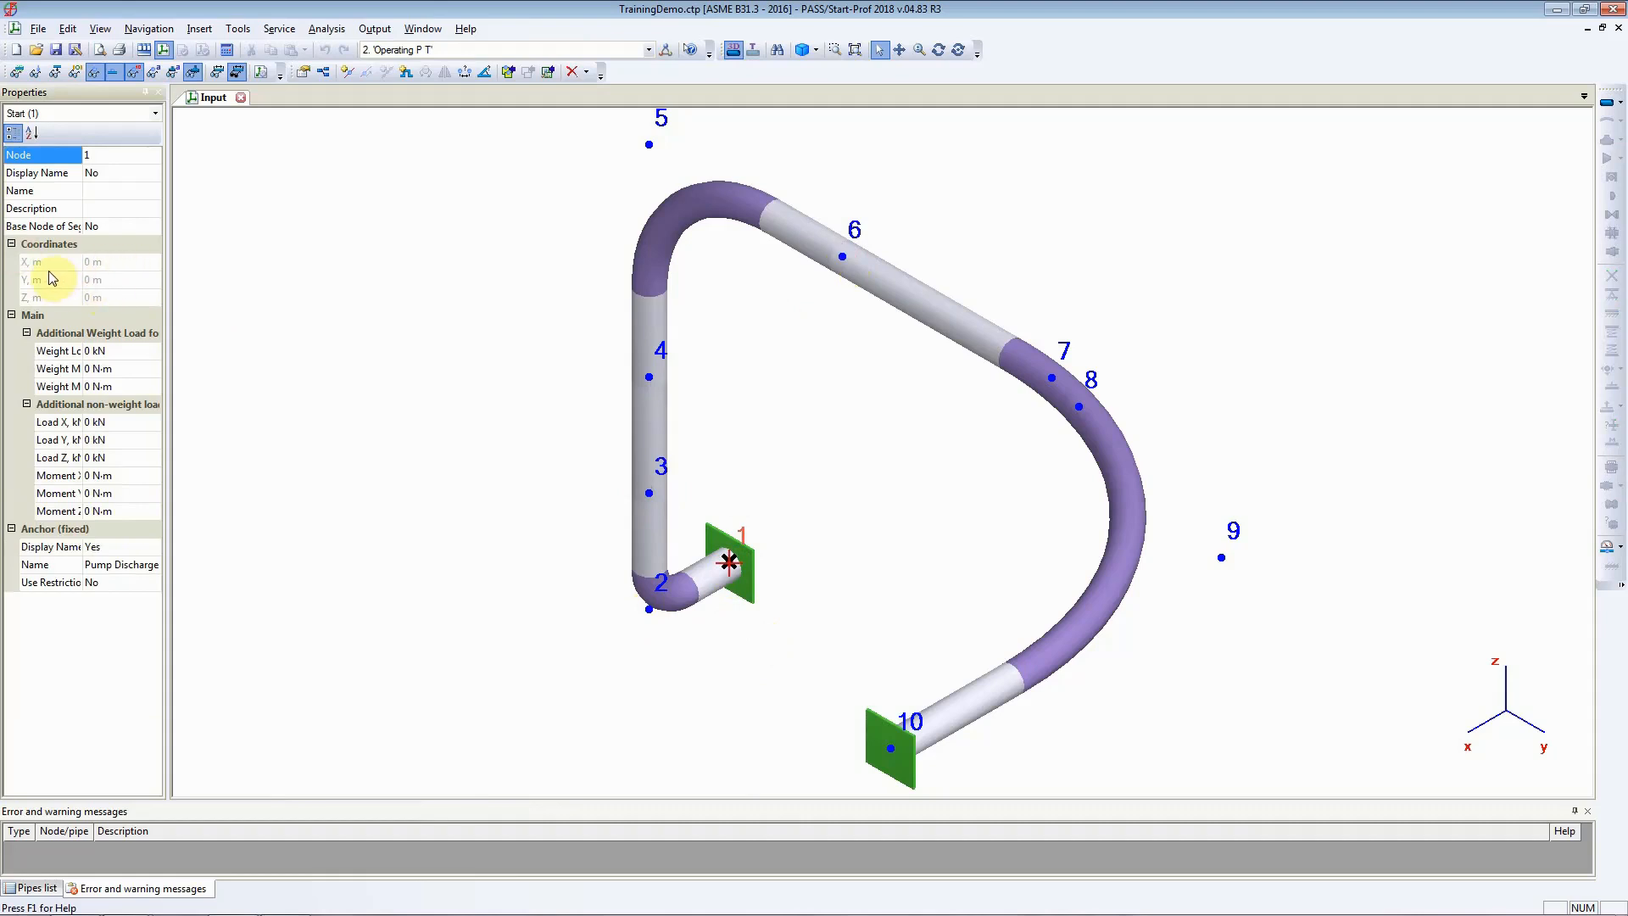
left_click(119, 261)
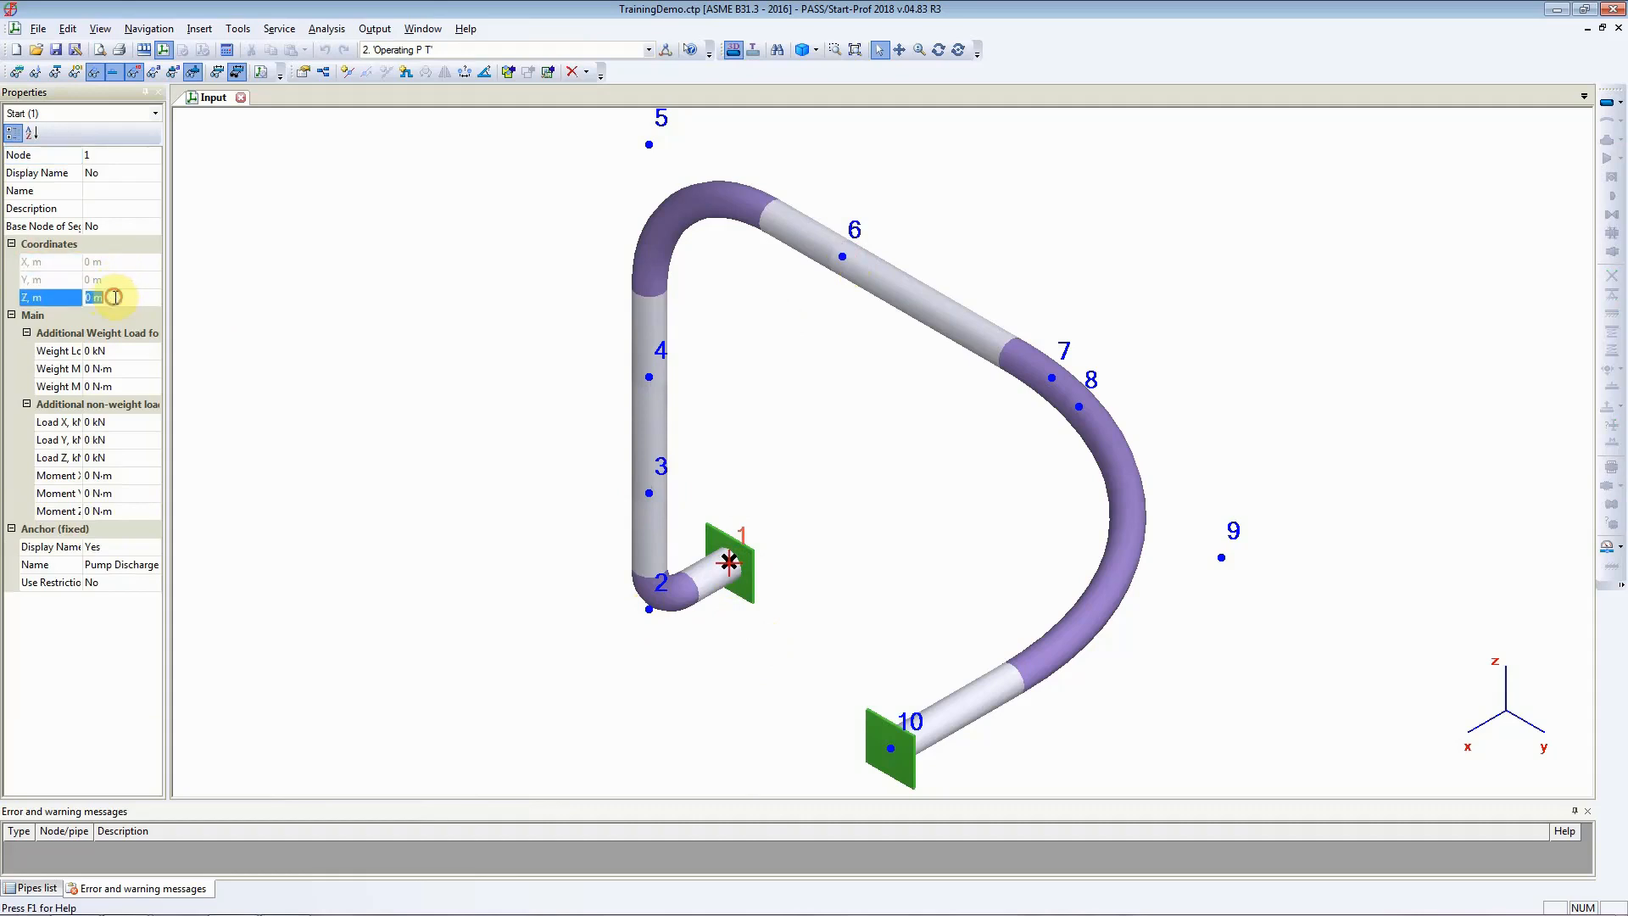
mouse_move(882, 289)
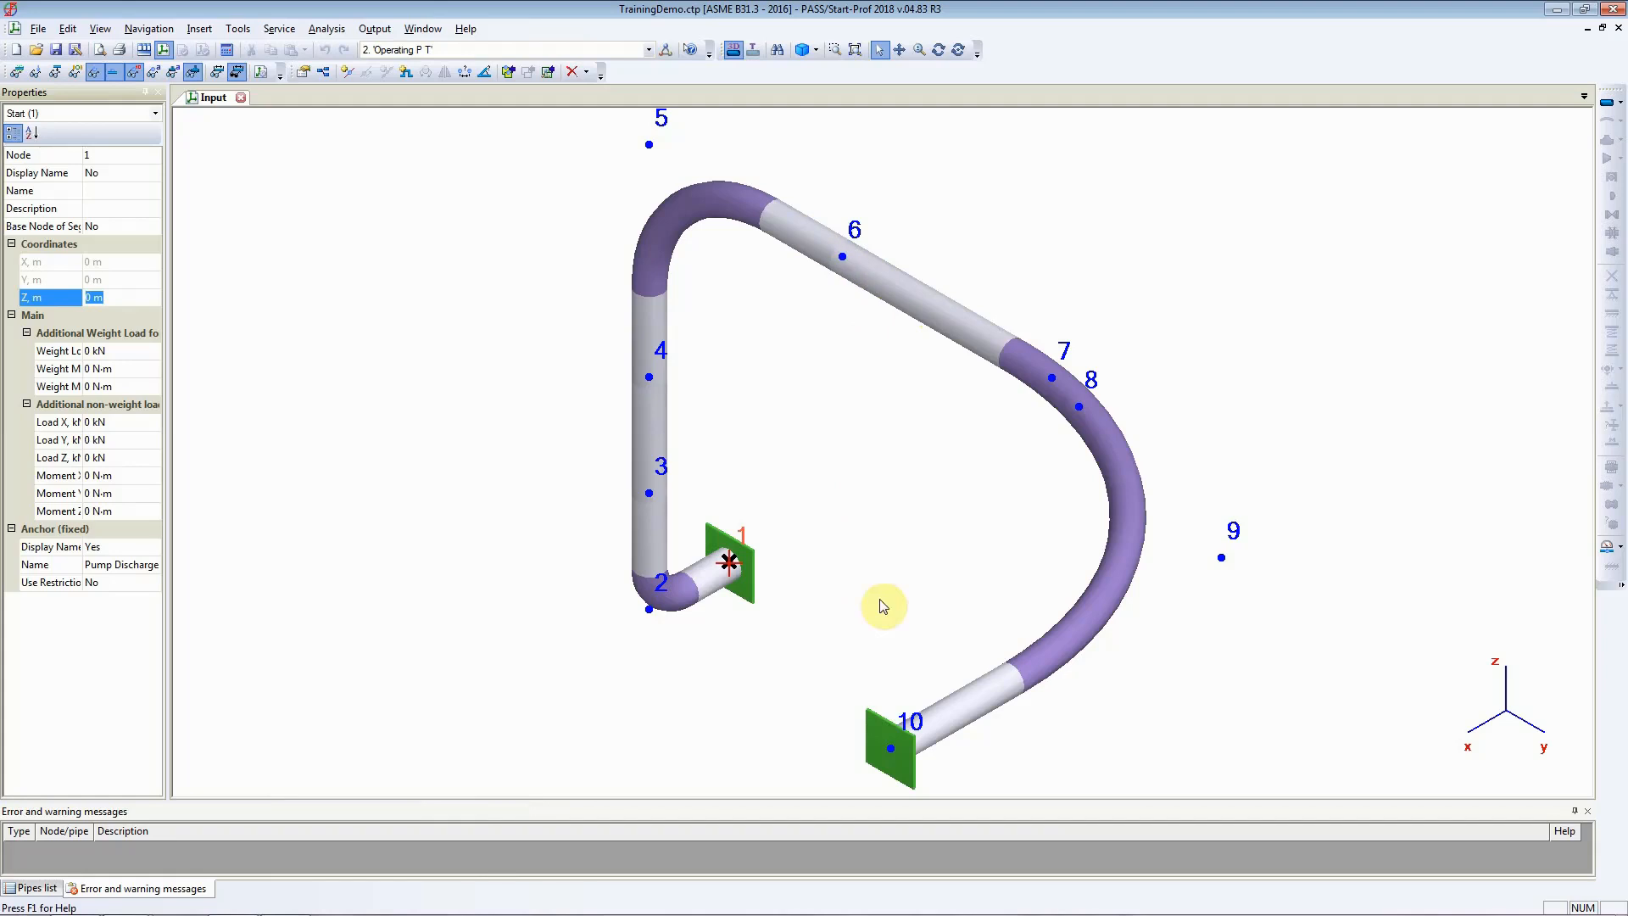
left_click(890, 748)
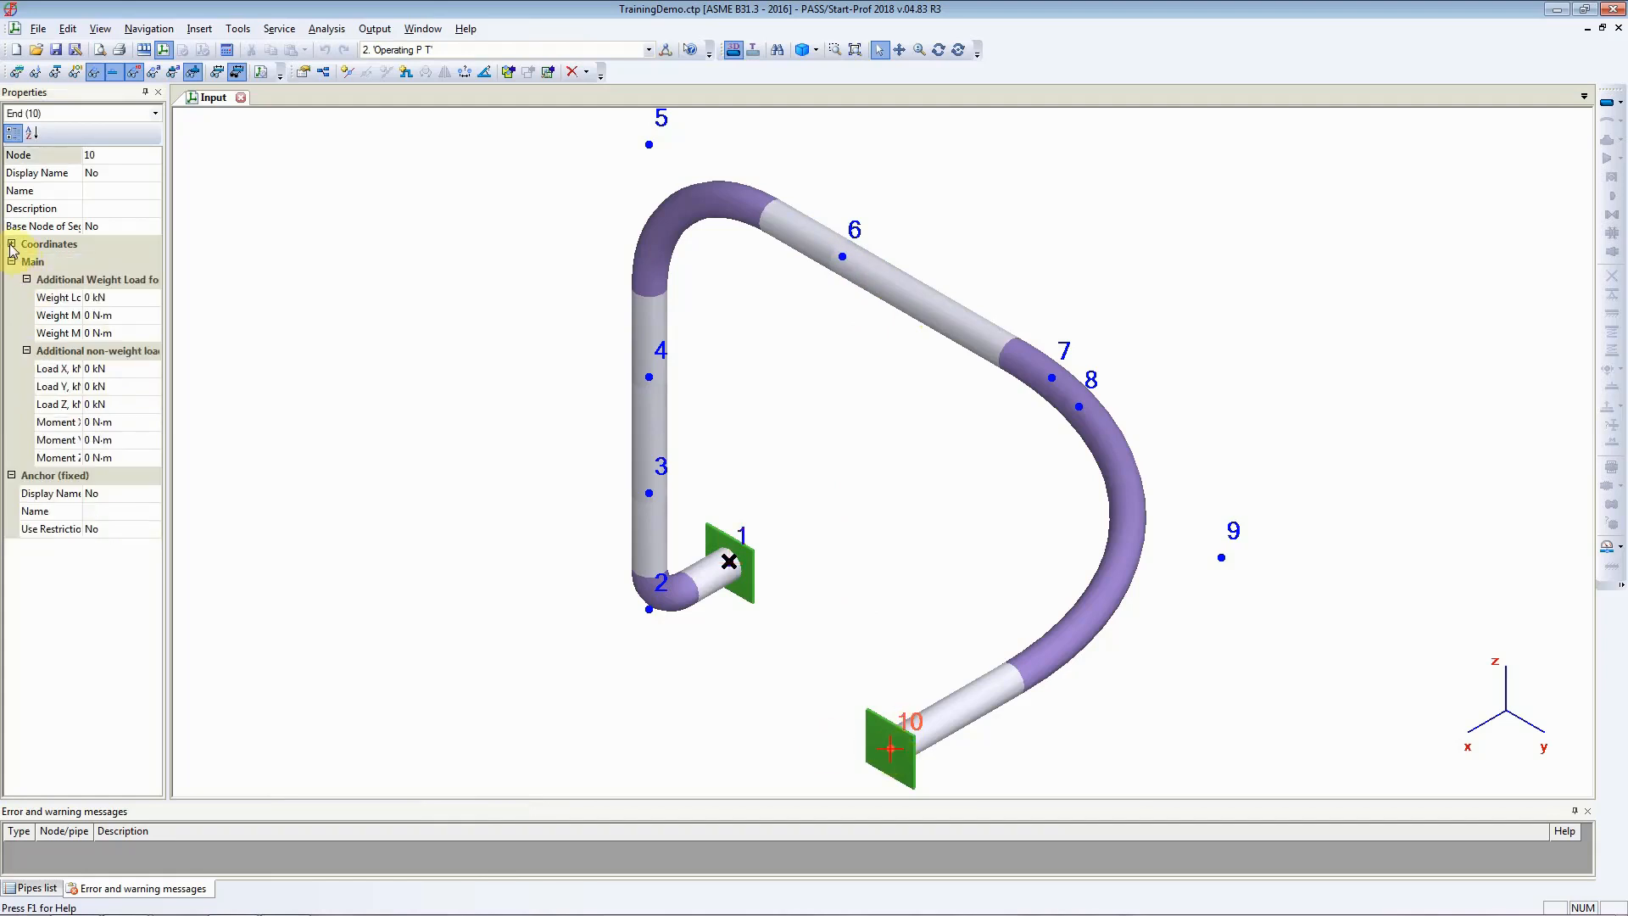
Review node 10's coordinates (6, 8, 5 m), then return to the Pump Discharge anchor node 1
left_click(12, 244)
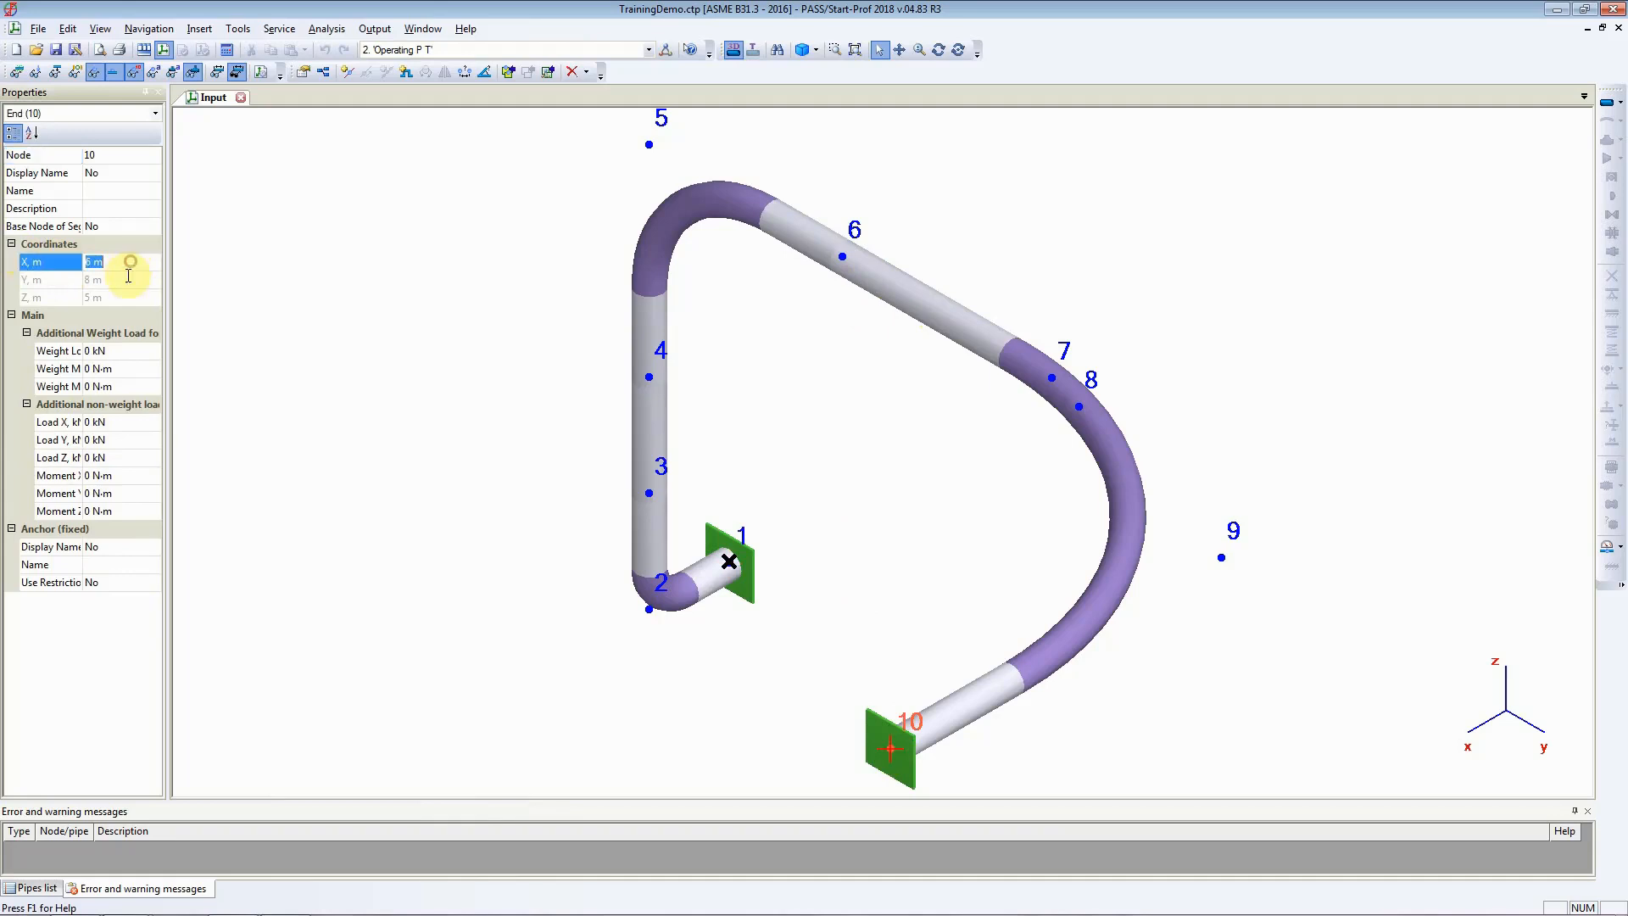
mouse_move(124, 288)
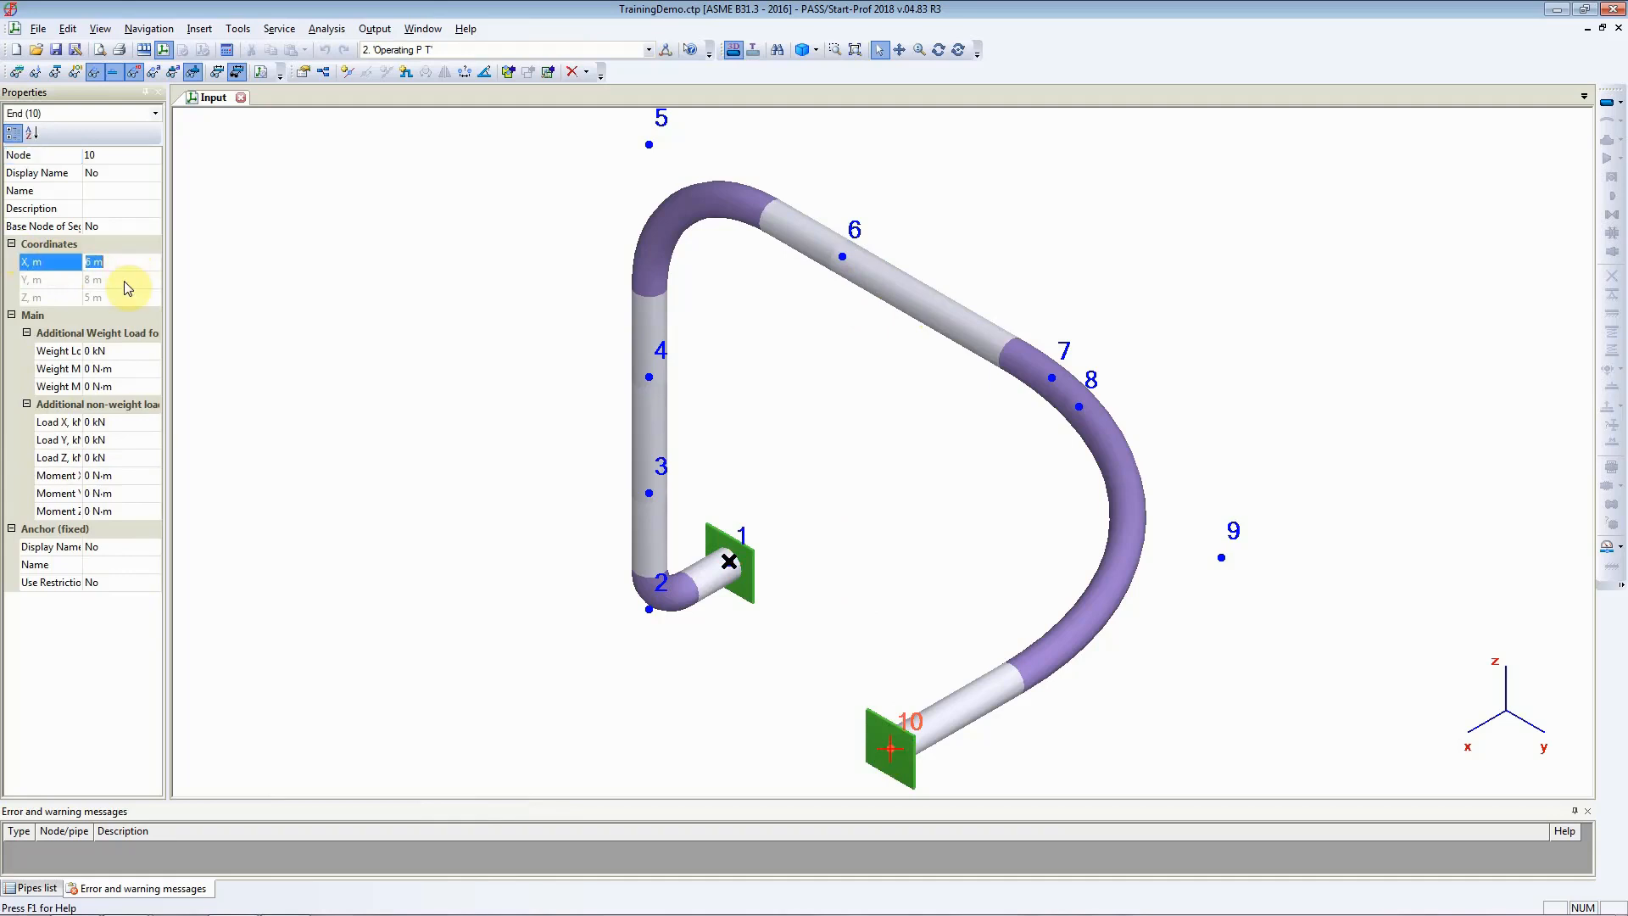
left_click(49, 279)
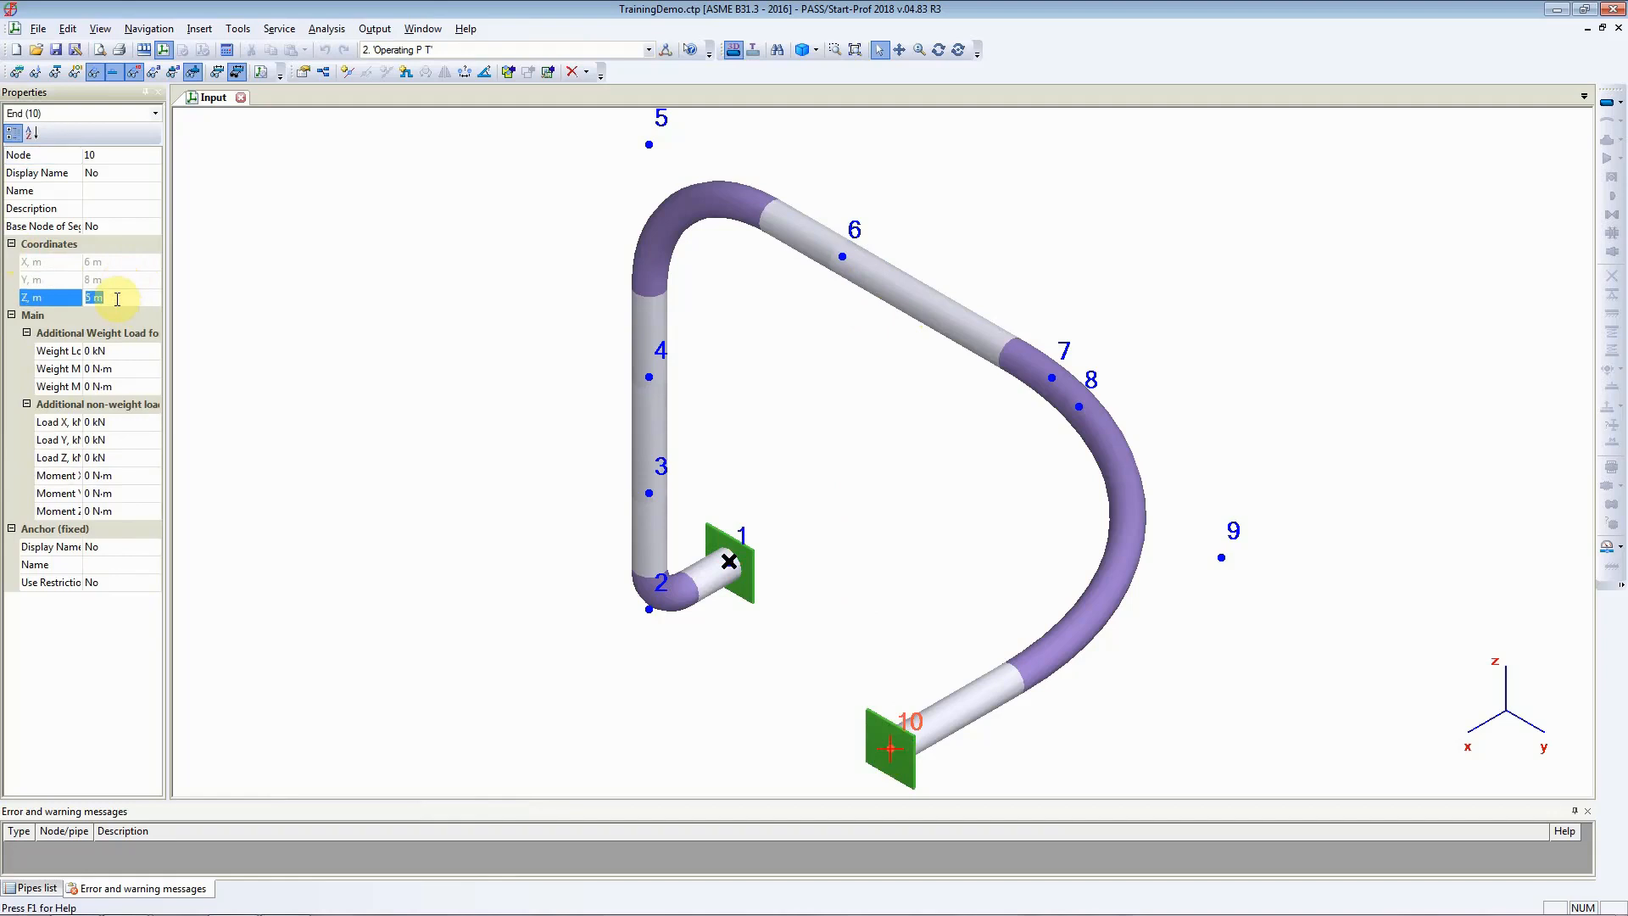
mouse_move(419, 559)
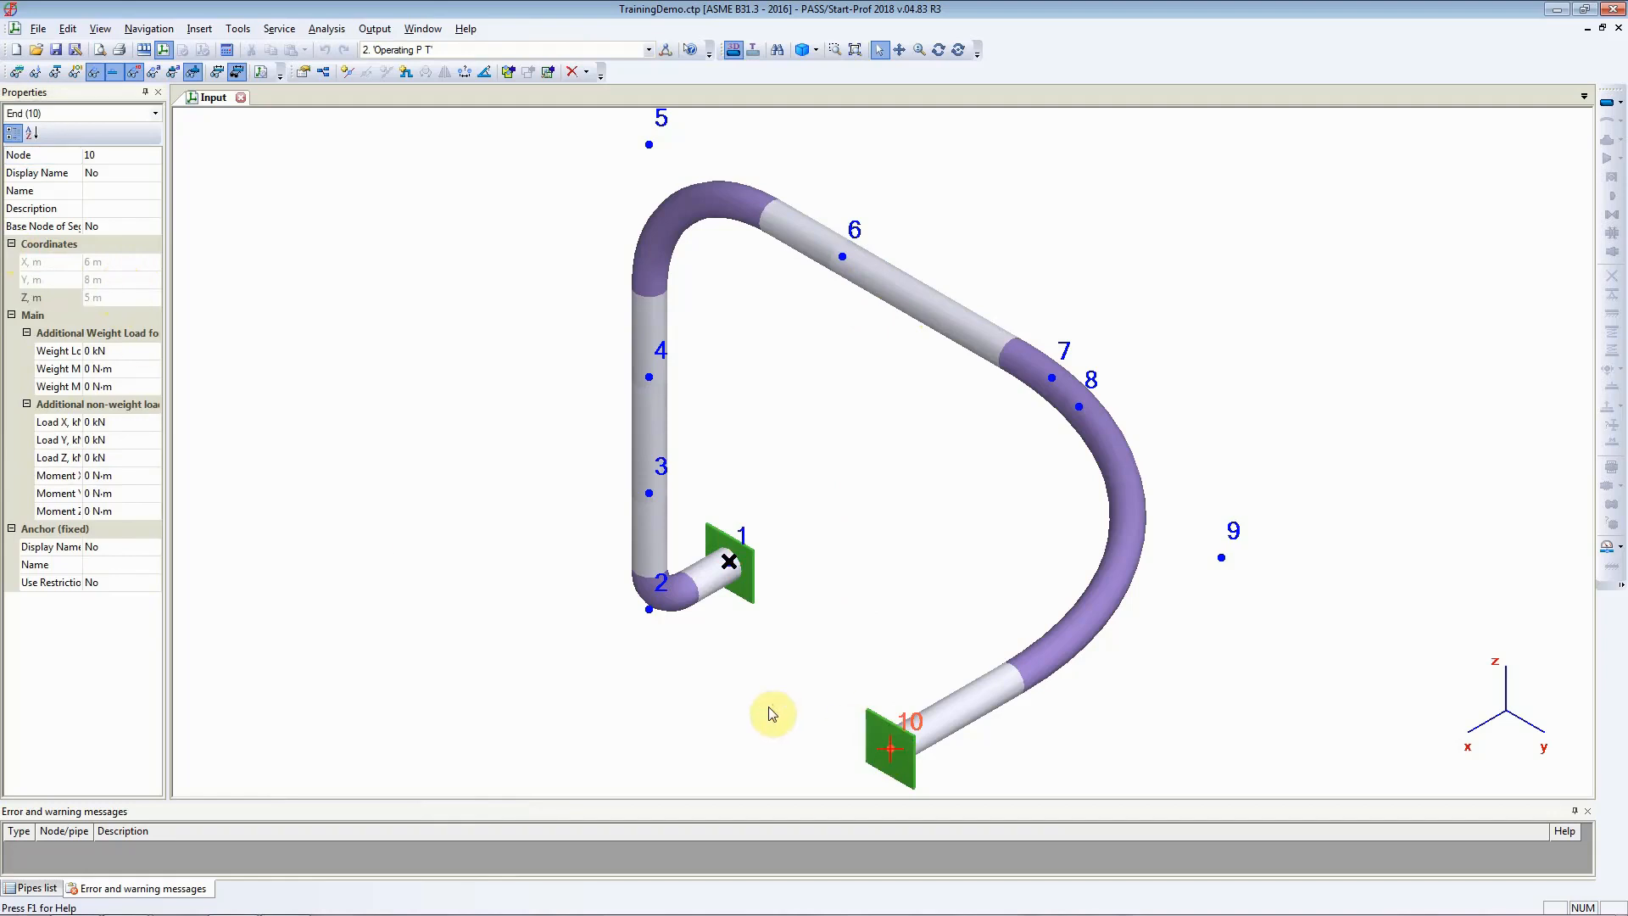
mouse_move(729, 562)
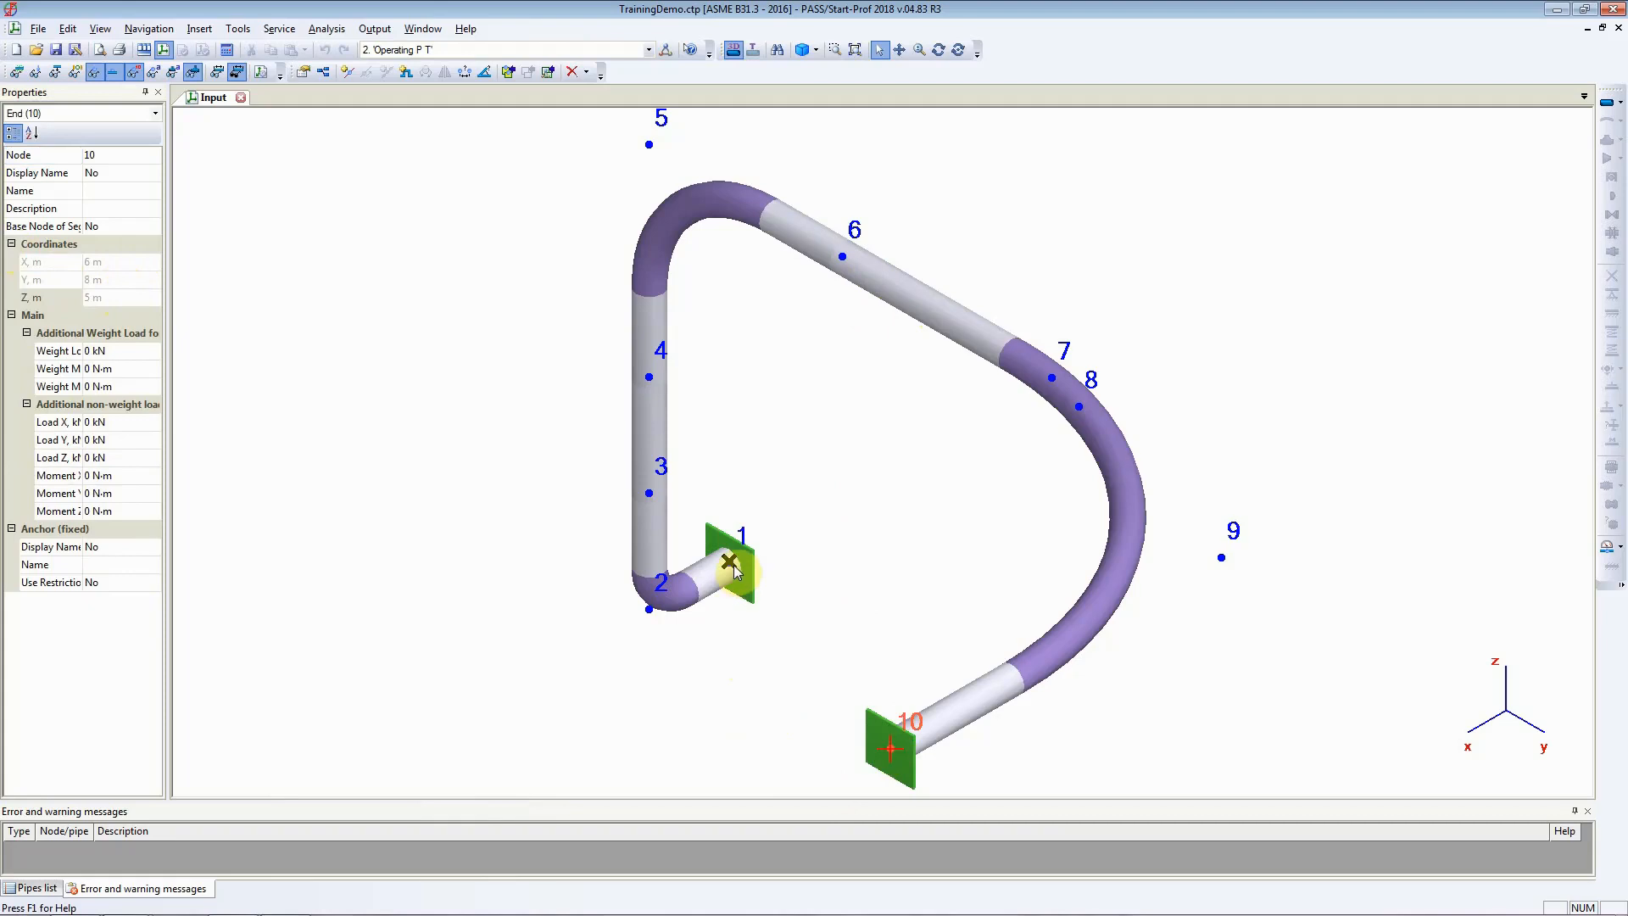
left_click(733, 562)
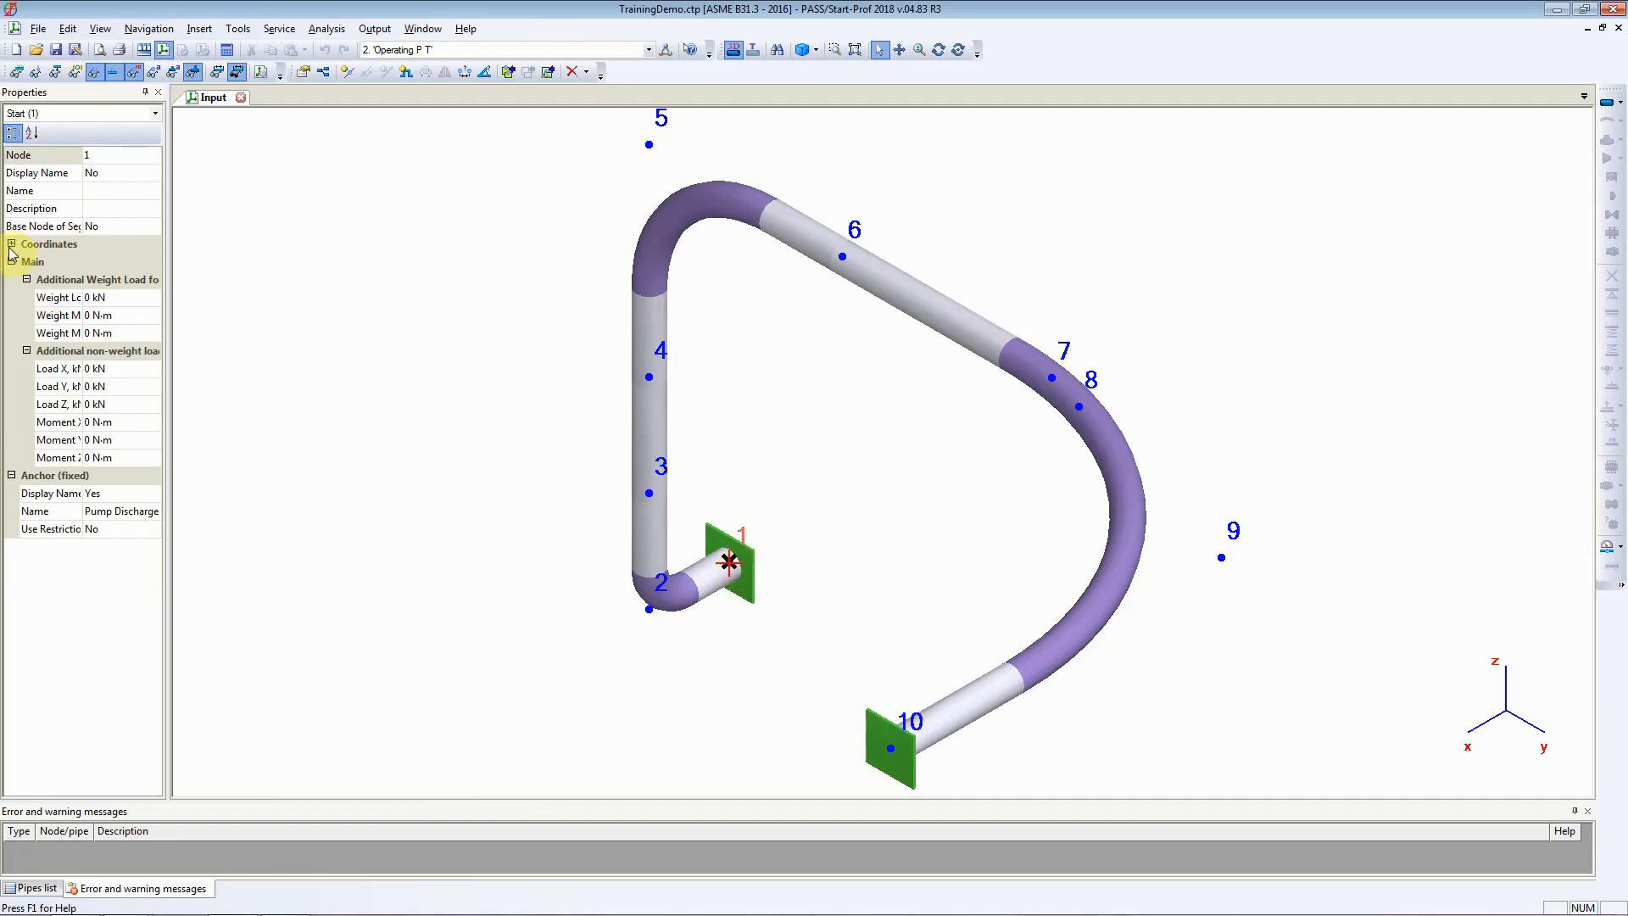
Expand node 1's Coordinates group, showing 0, 0, 0 m for the Pump Discharge anchor
left_click(10, 245)
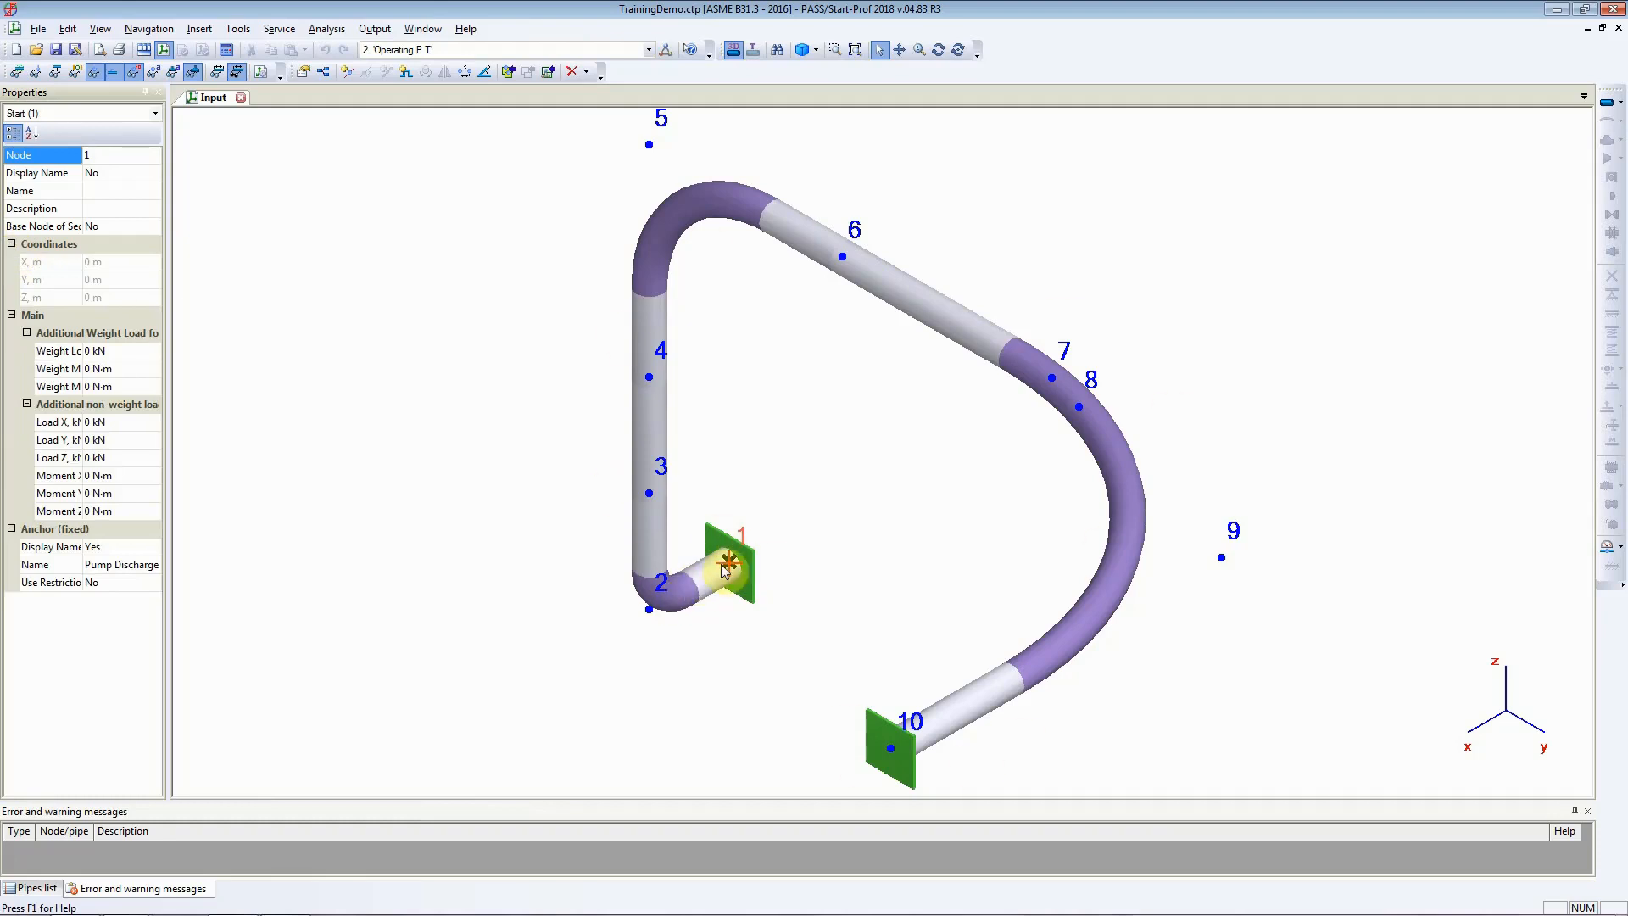
mouse_move(709, 504)
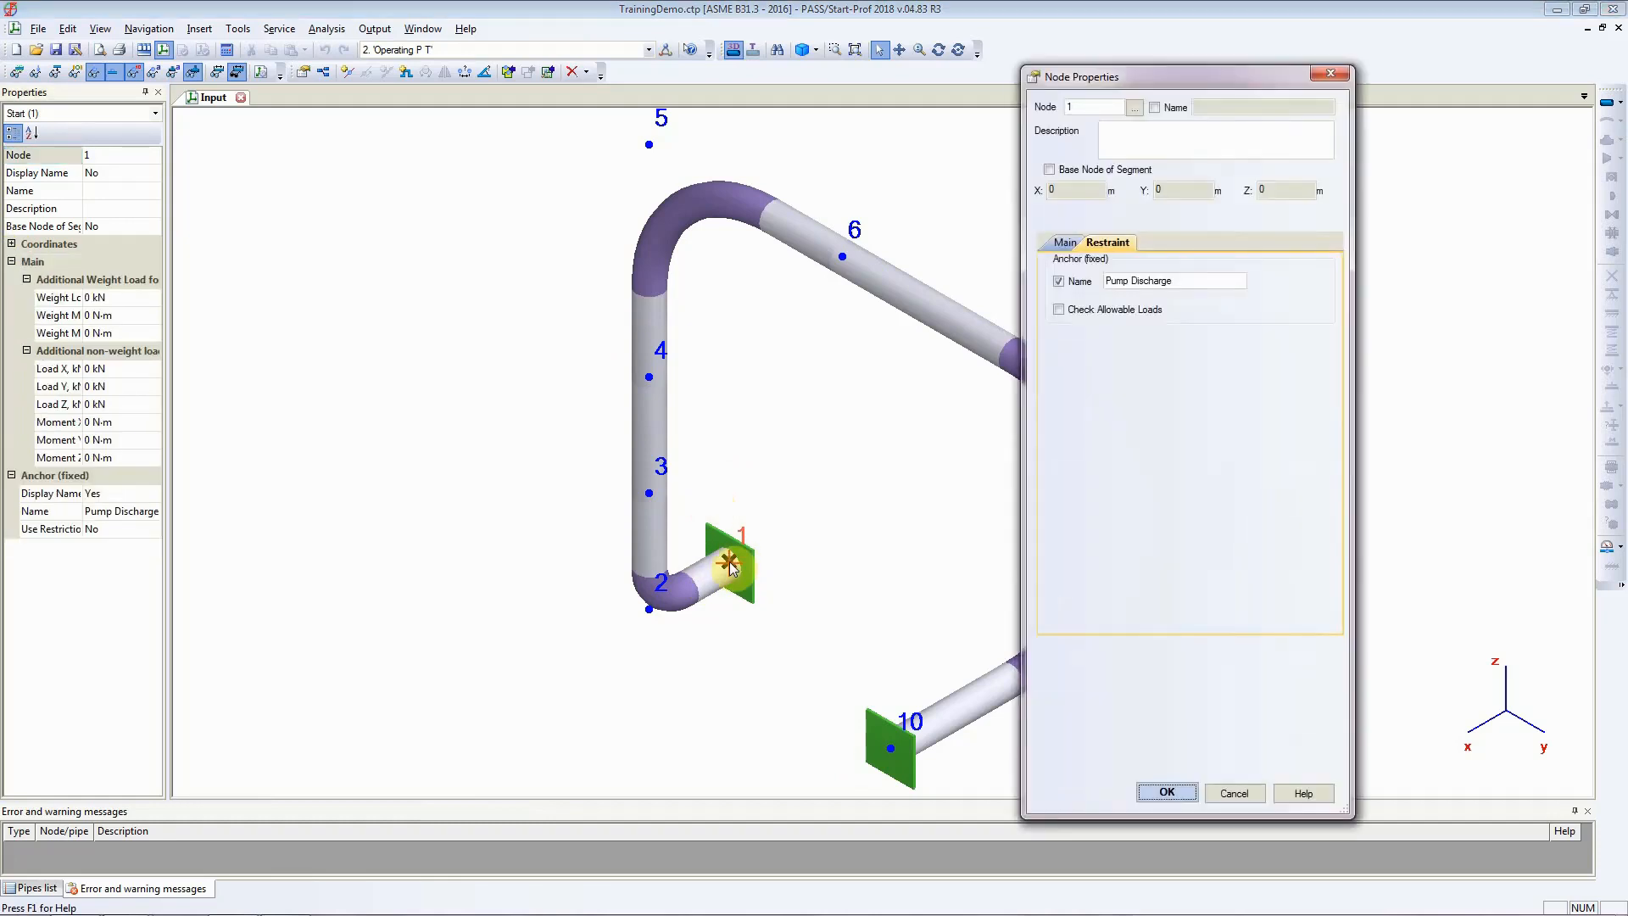
mouse_move(1188, 305)
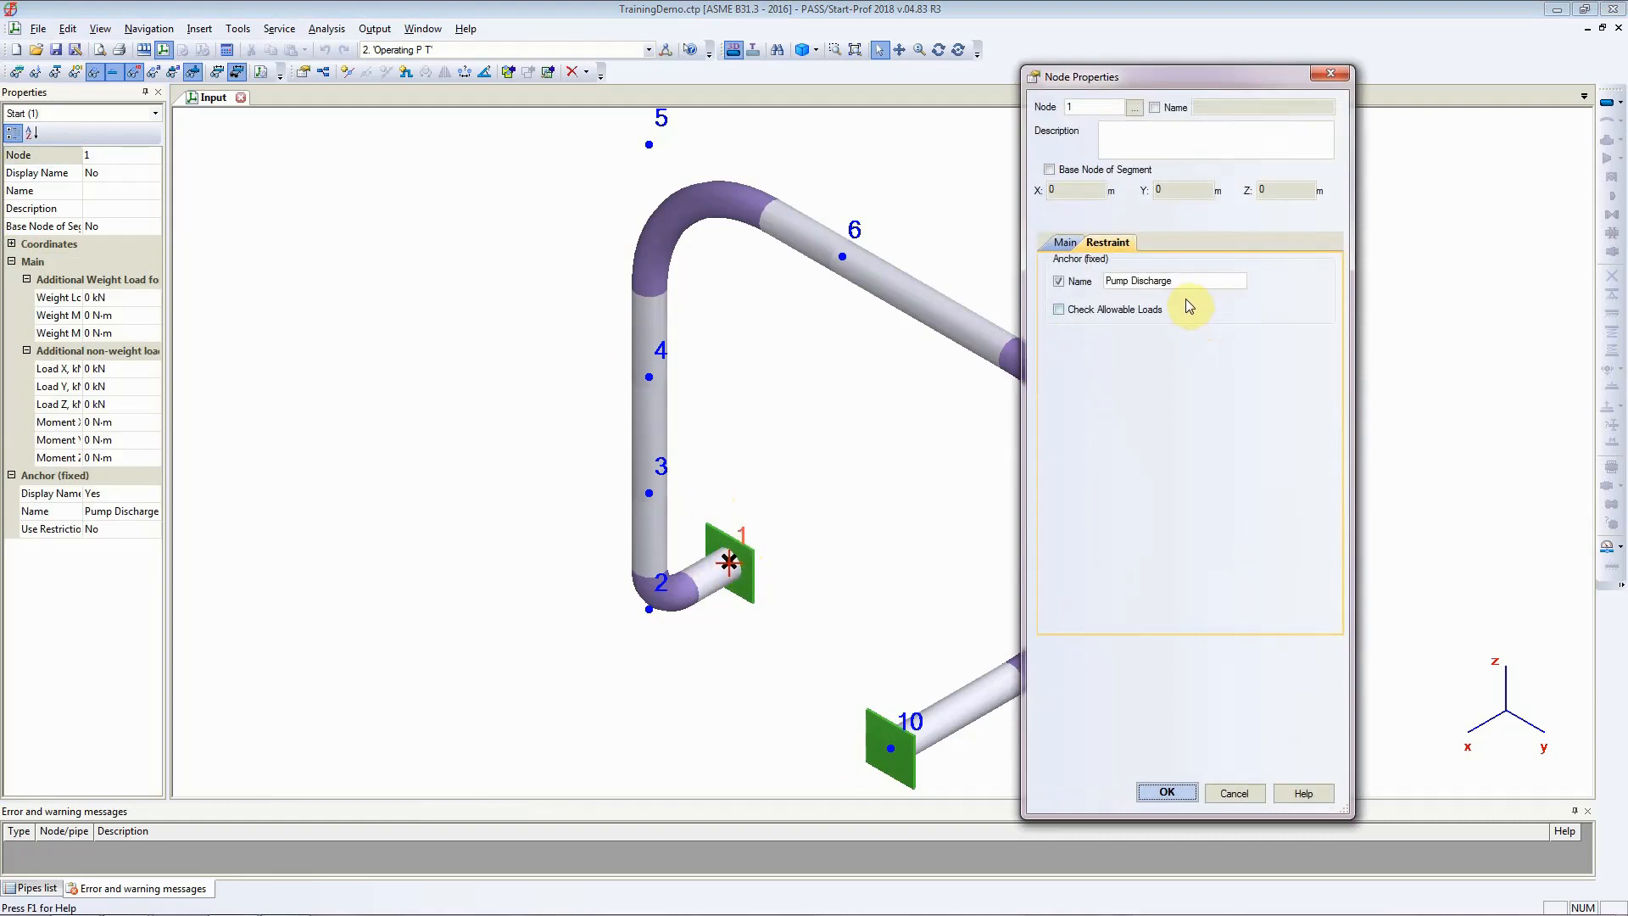
mouse_move(1072, 174)
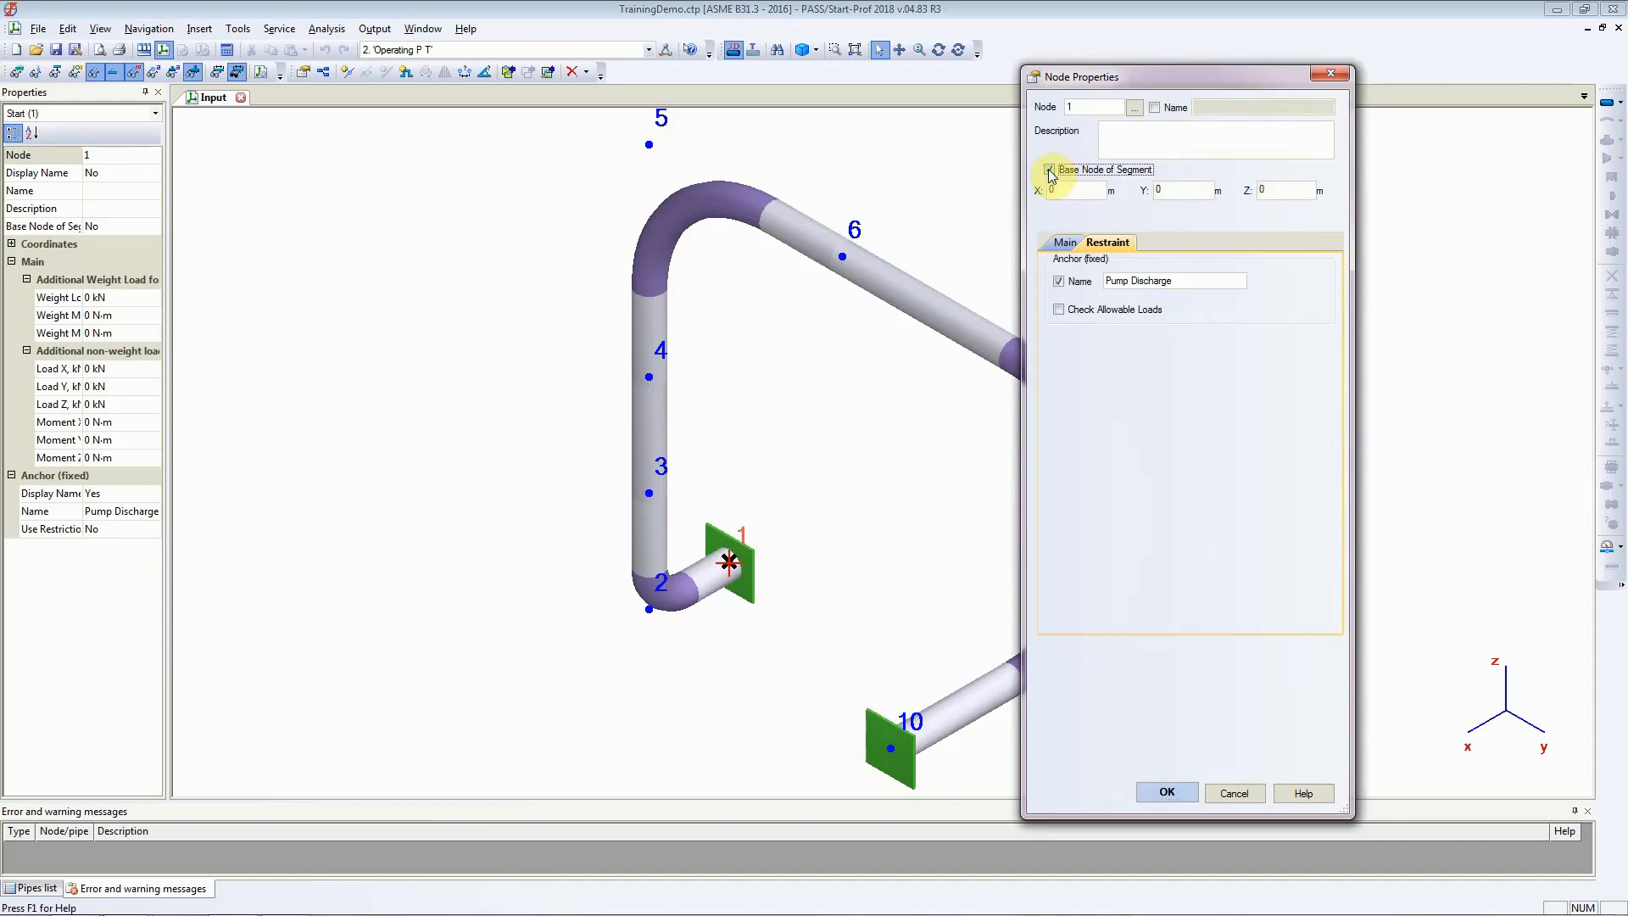
Tick Base Node of Segment for node 1, set Z to 2.5 m and apply, redrawing the model
left_click(1048, 170)
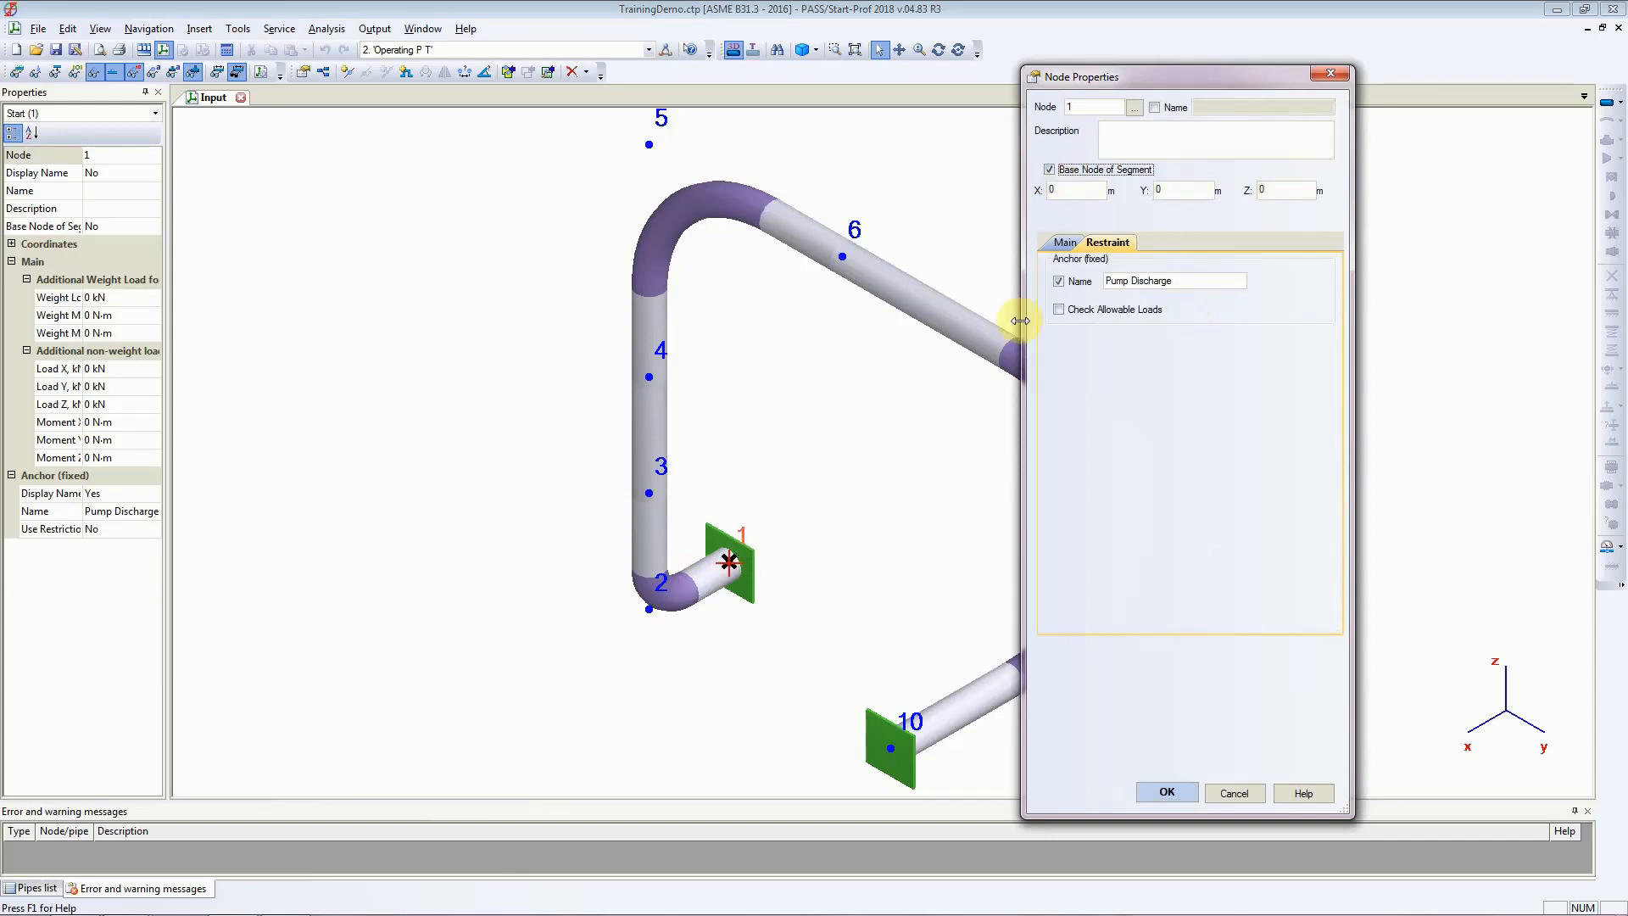
mouse_move(856, 735)
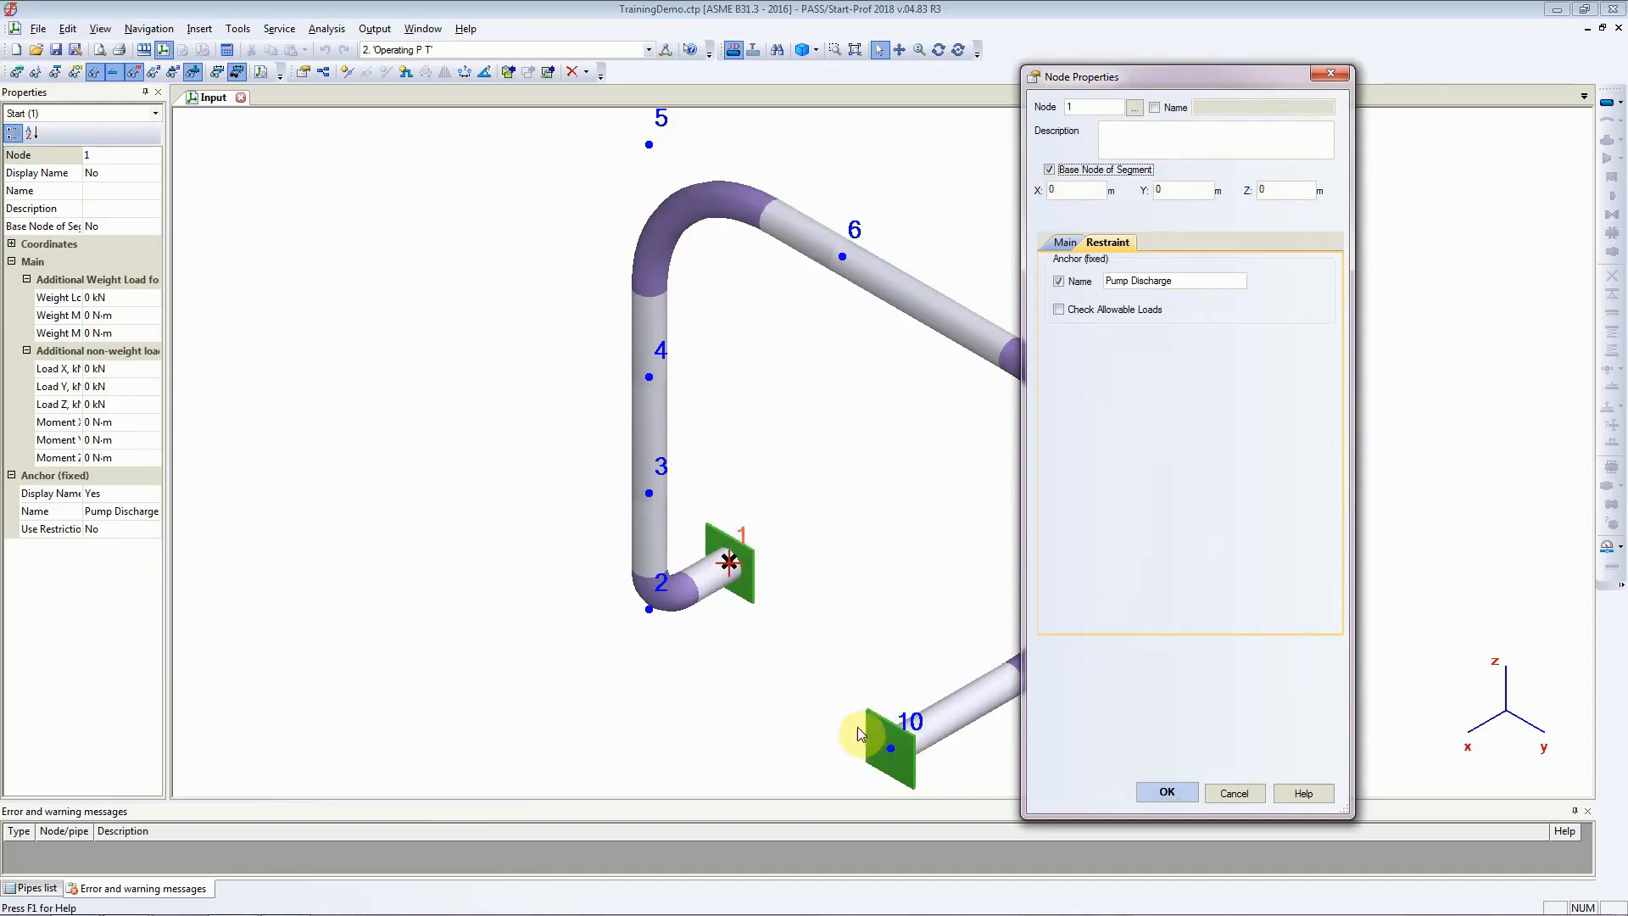
mouse_move(705, 578)
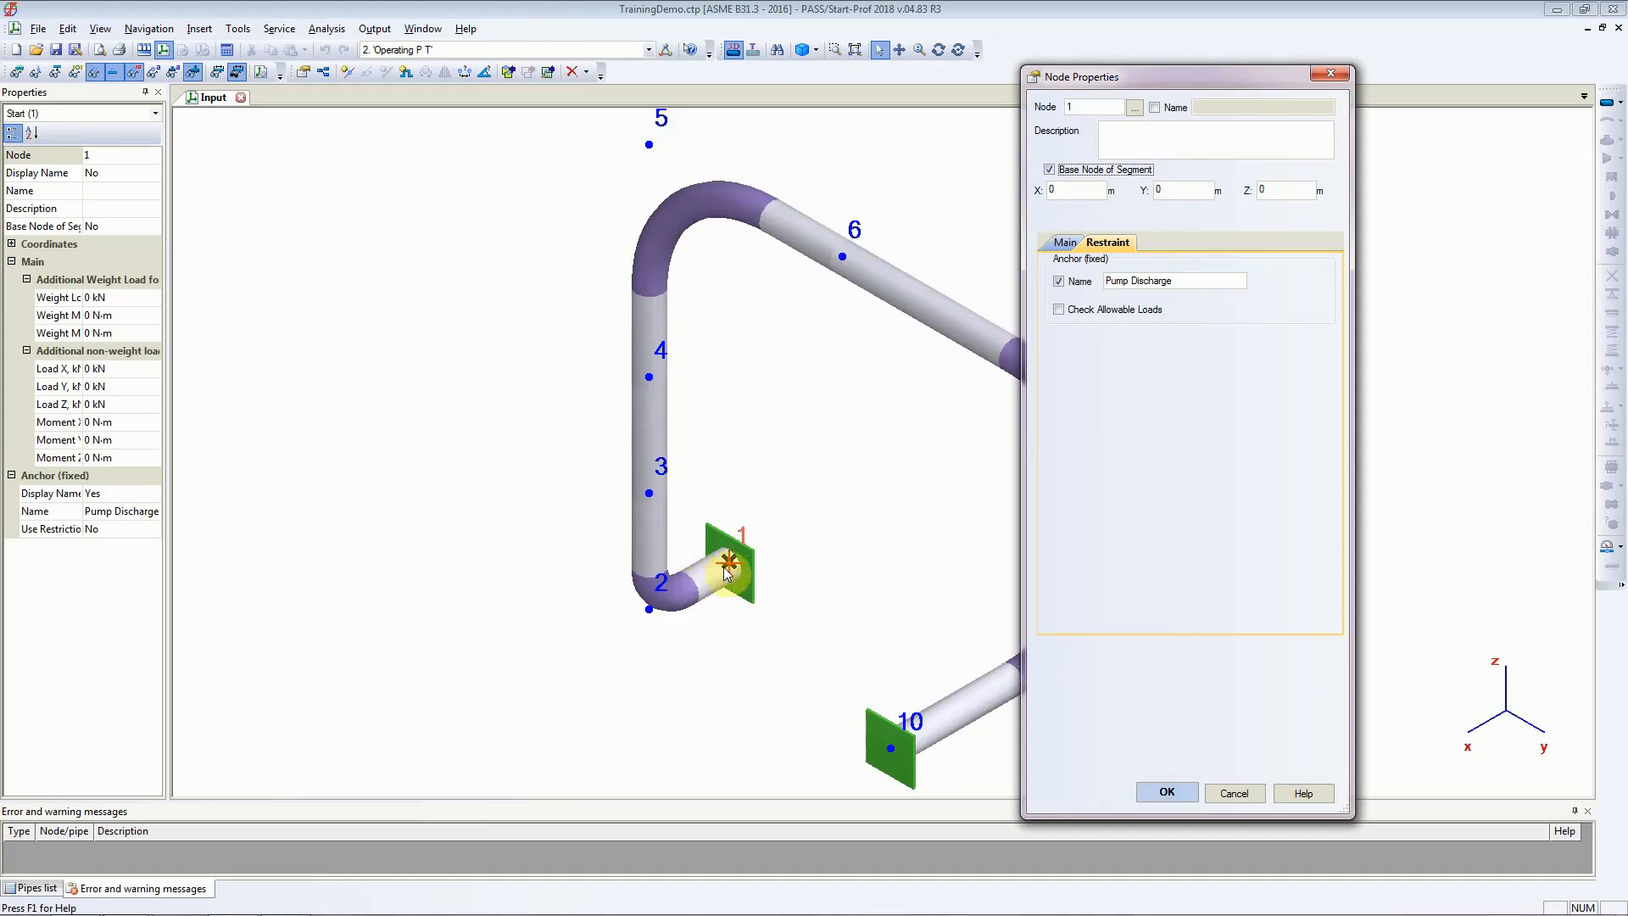
left_click(1075, 189)
type("2.5")
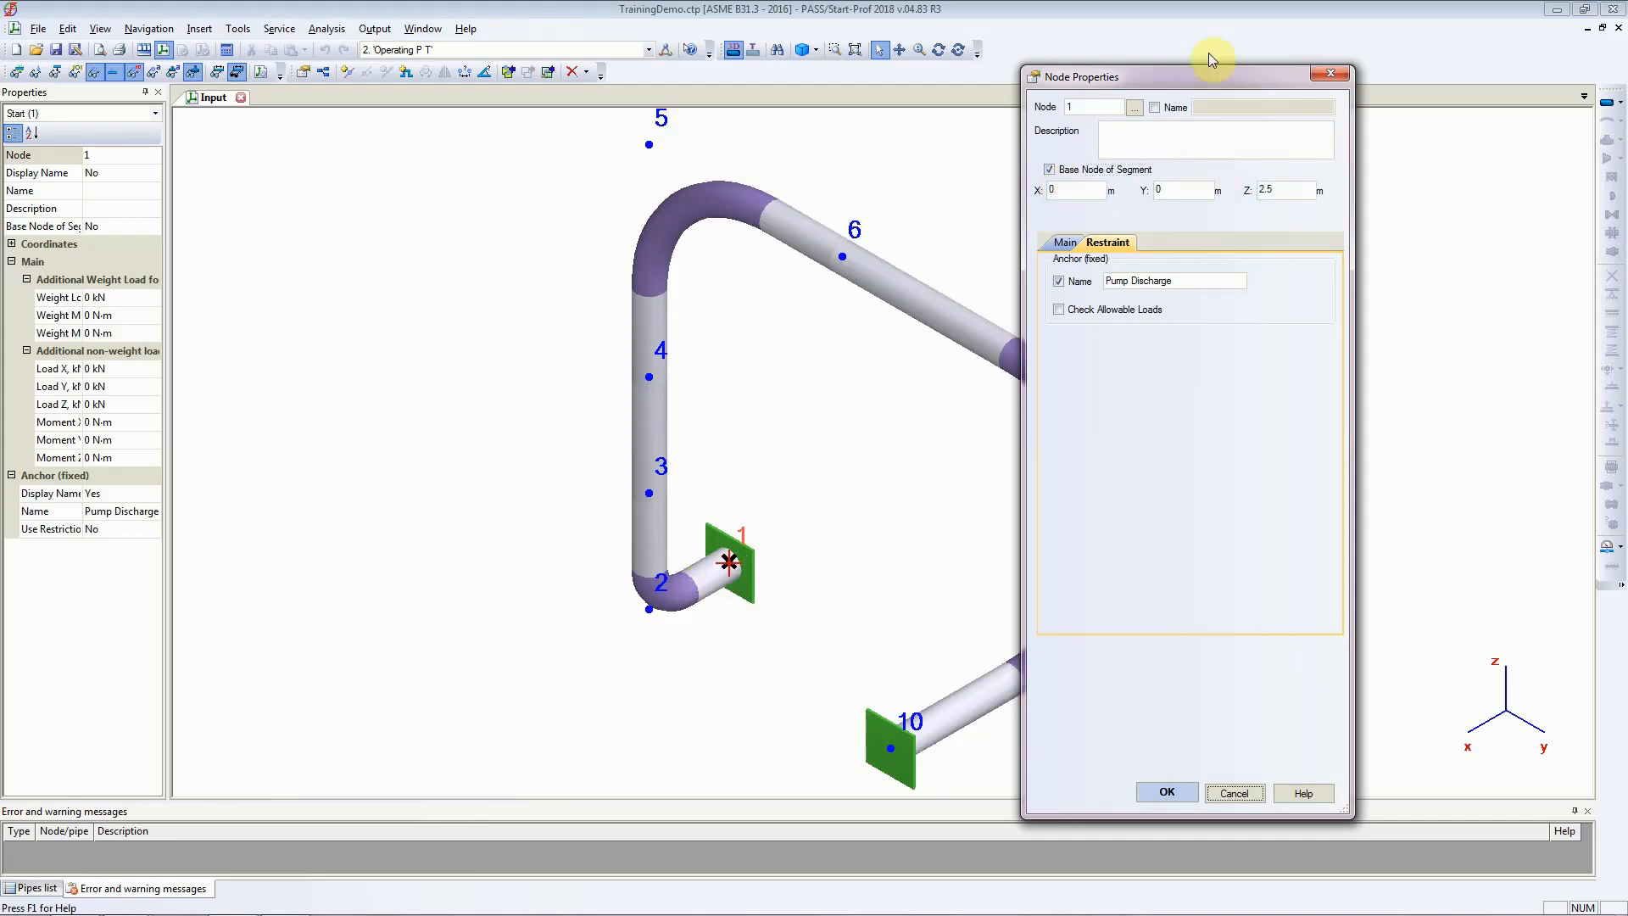
left_click(1165, 792)
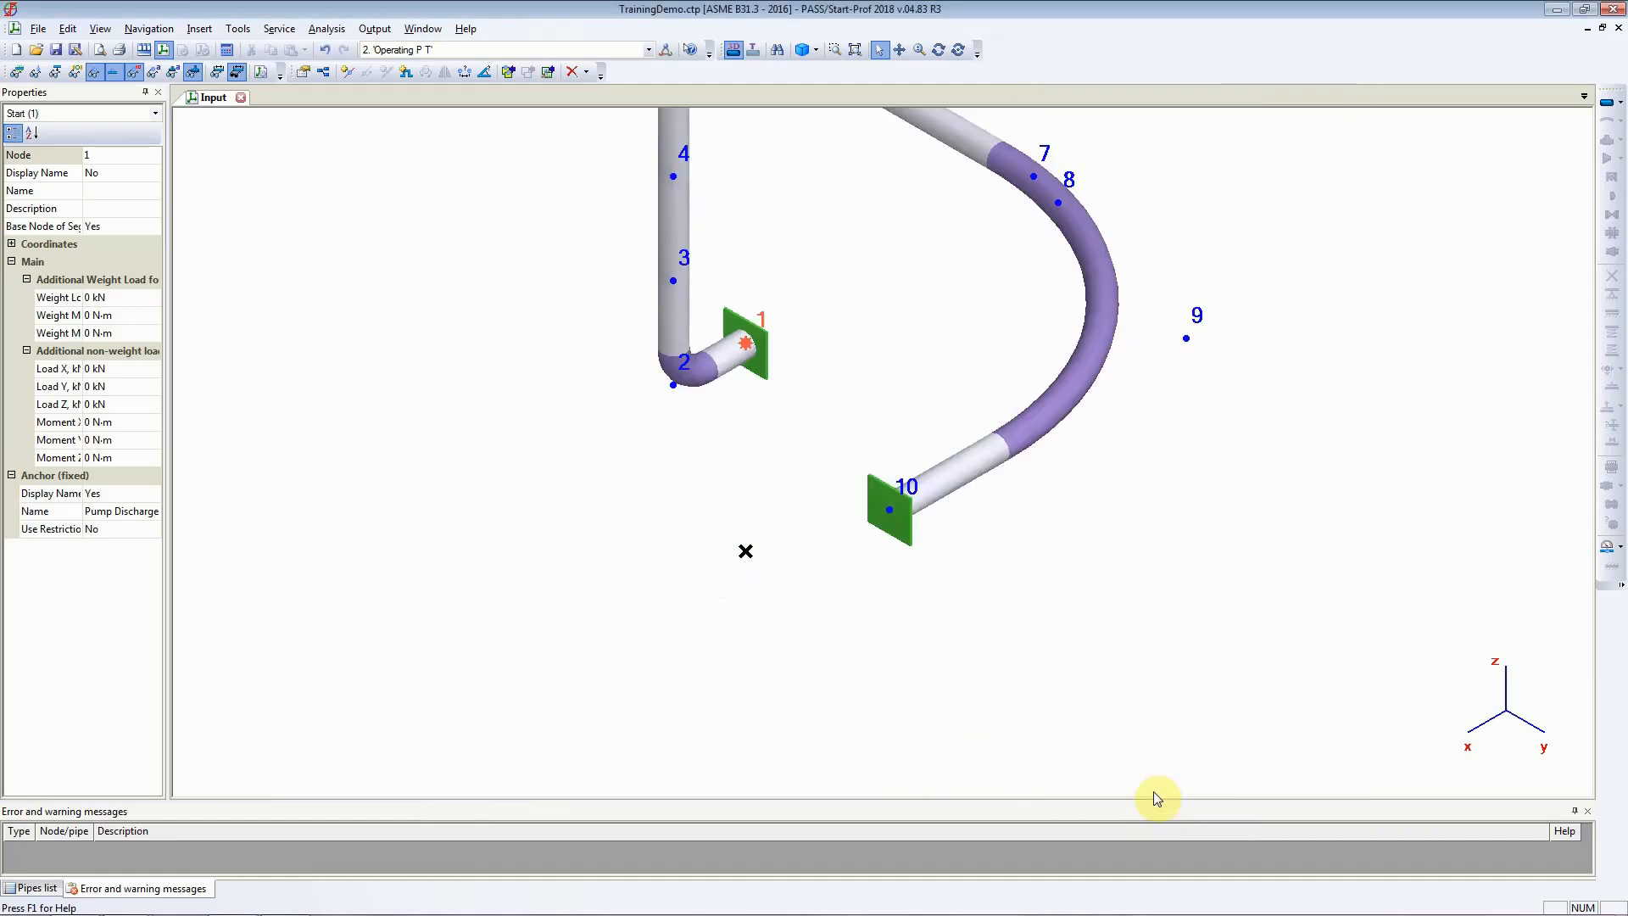
mouse_move(749, 561)
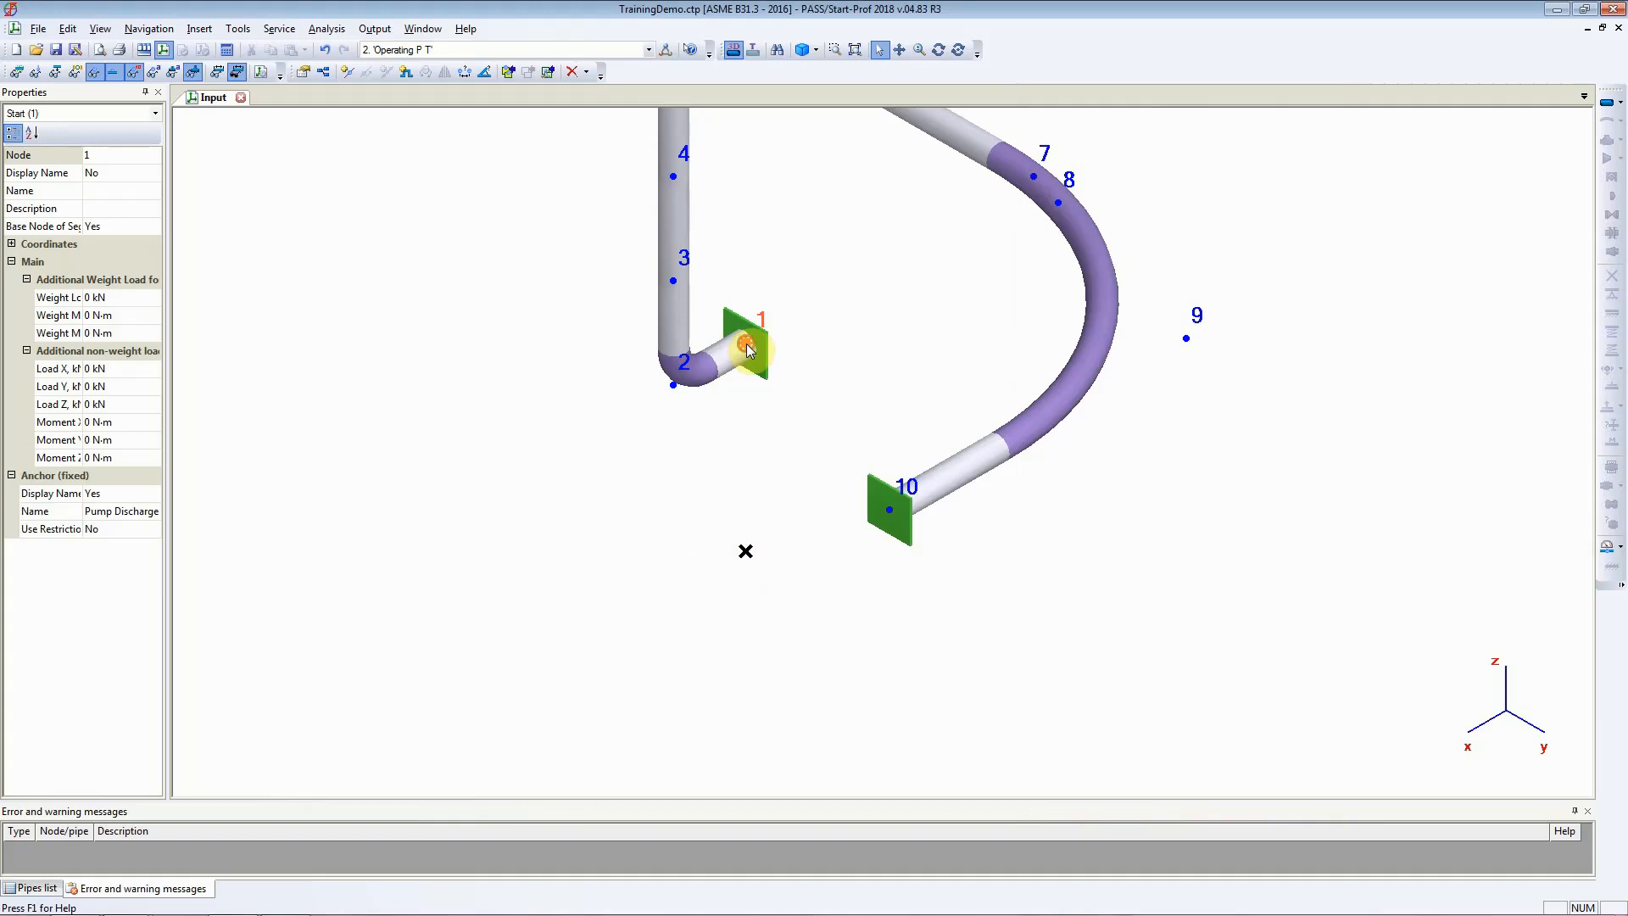
Verify node 1 now reads 0, 0, 2.5 m and end node 10 reads 6, 8, 7.5 m
left_click(12, 244)
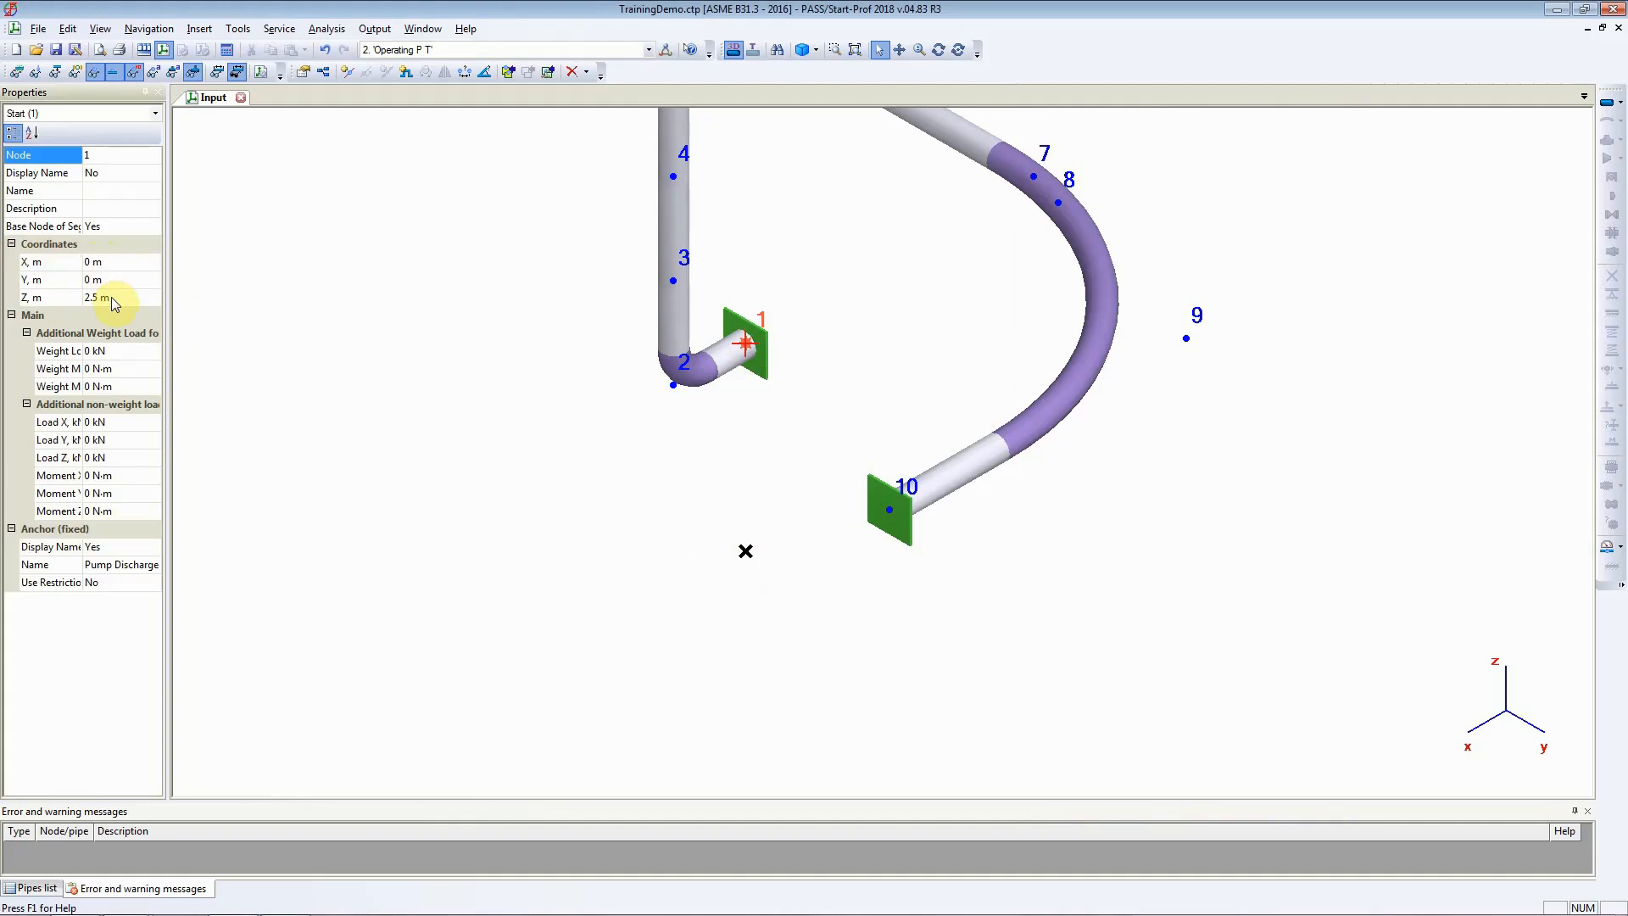
mouse_move(923, 492)
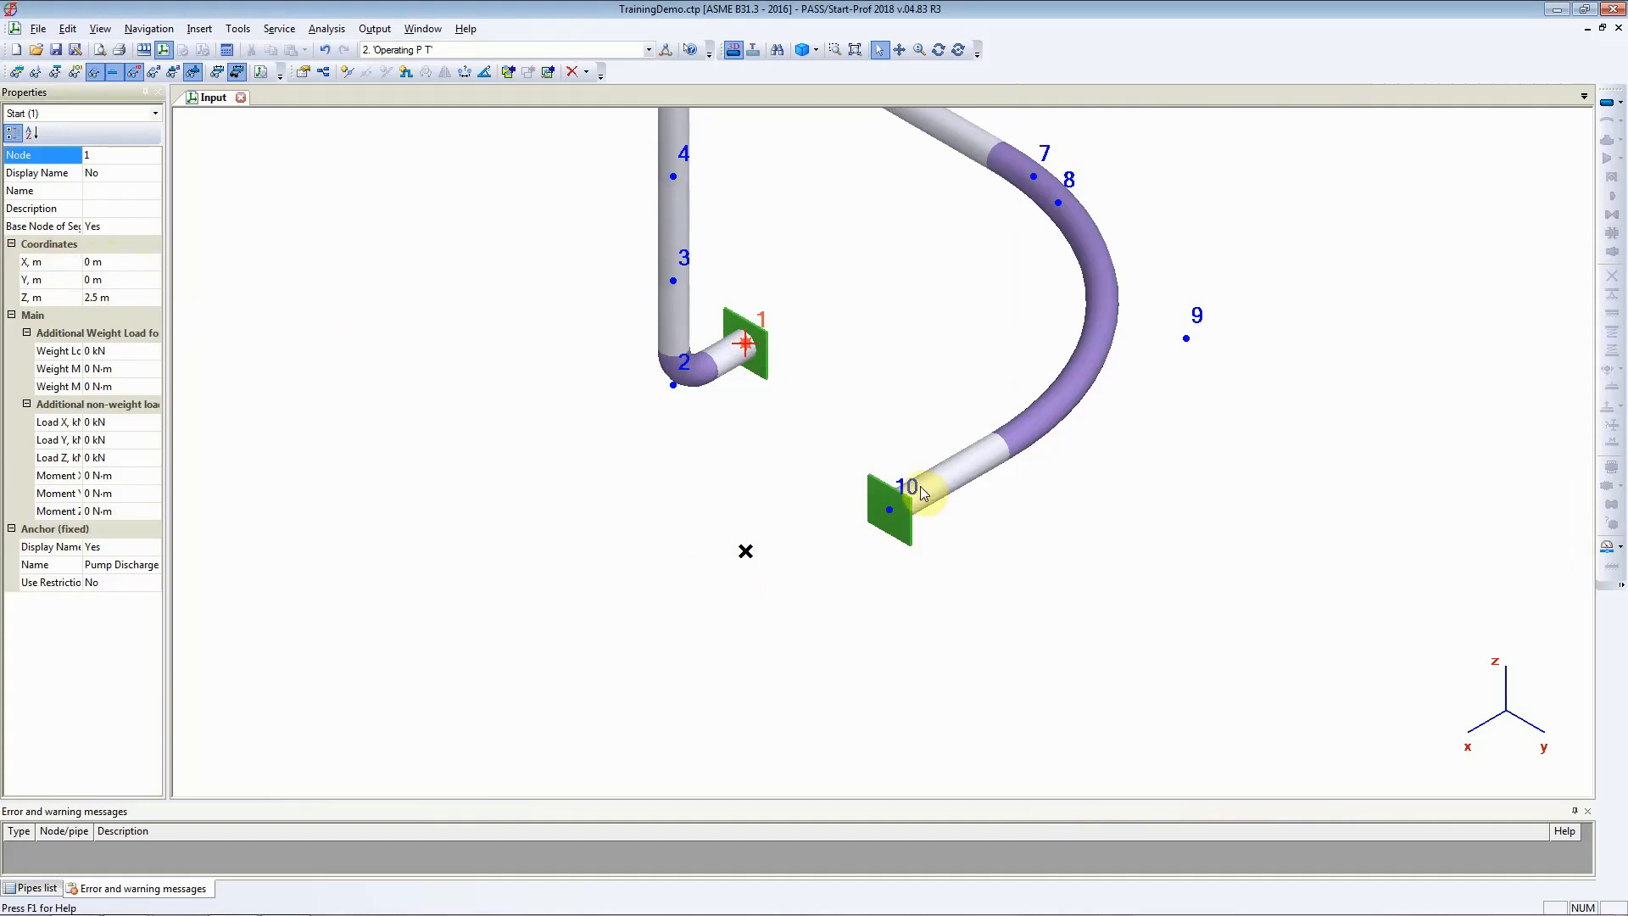
left_click(889, 509)
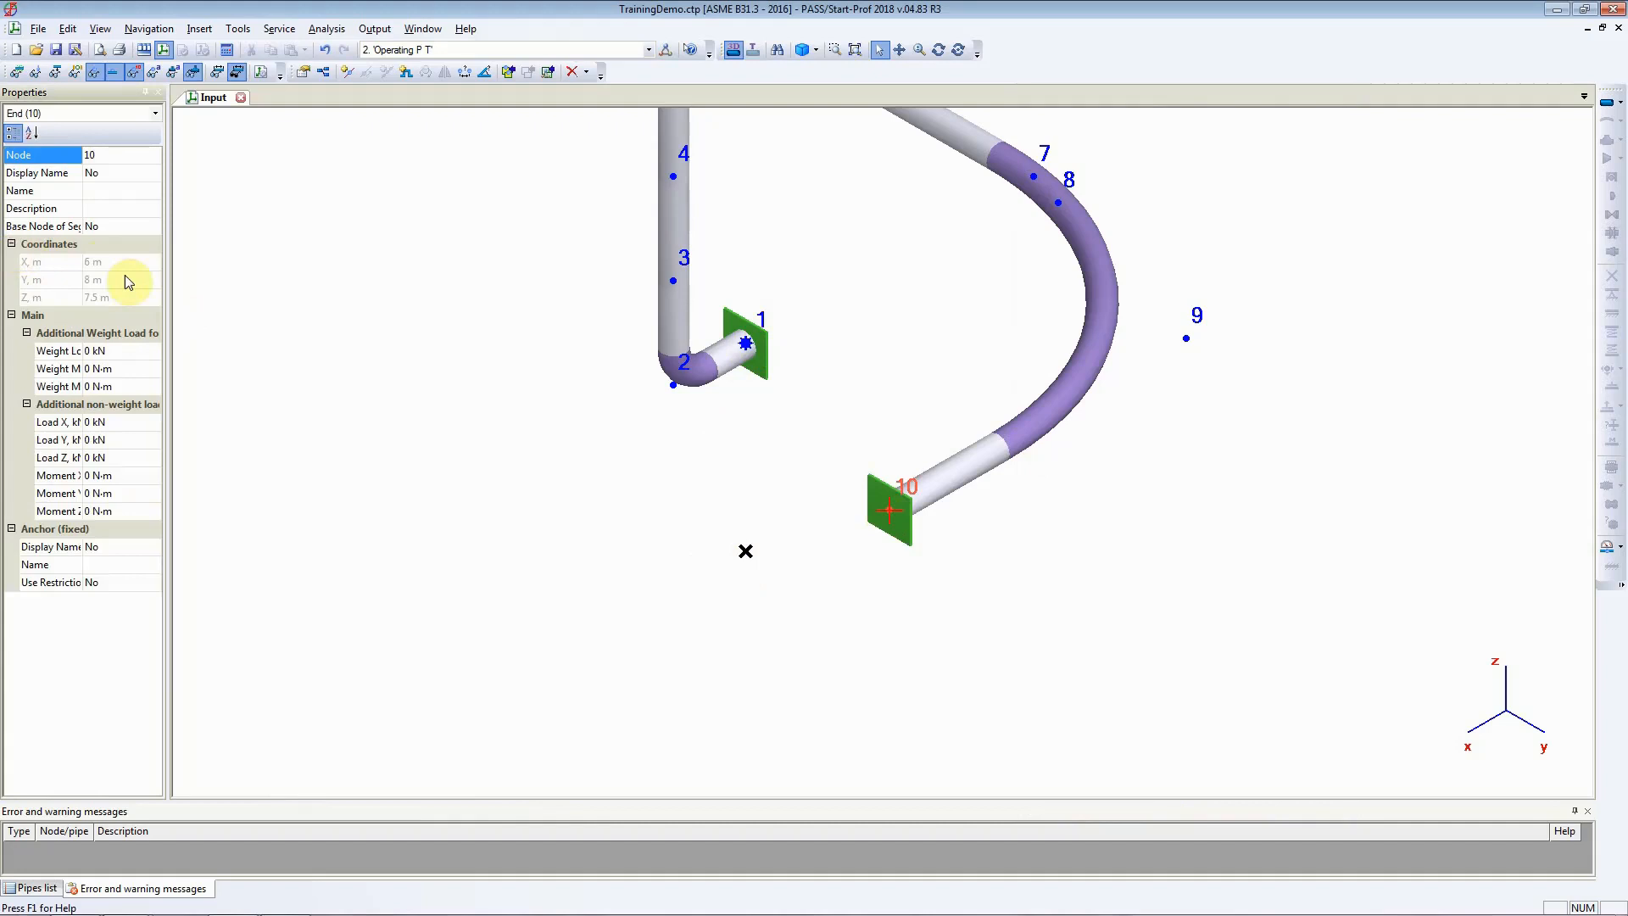
mouse_move(124, 299)
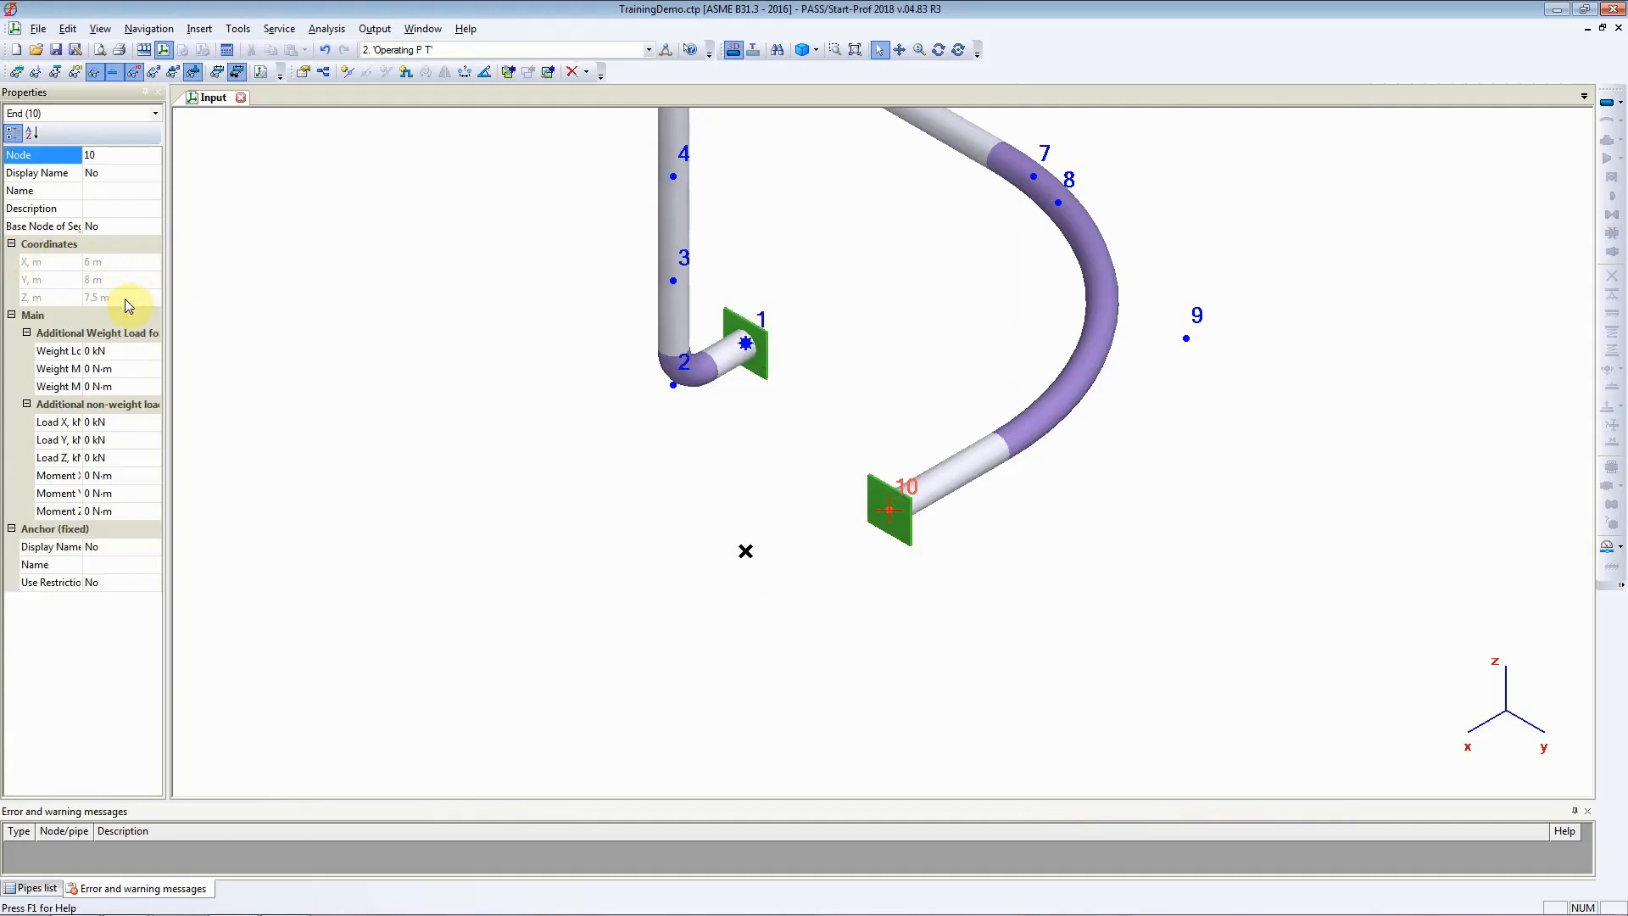
mouse_move(122, 262)
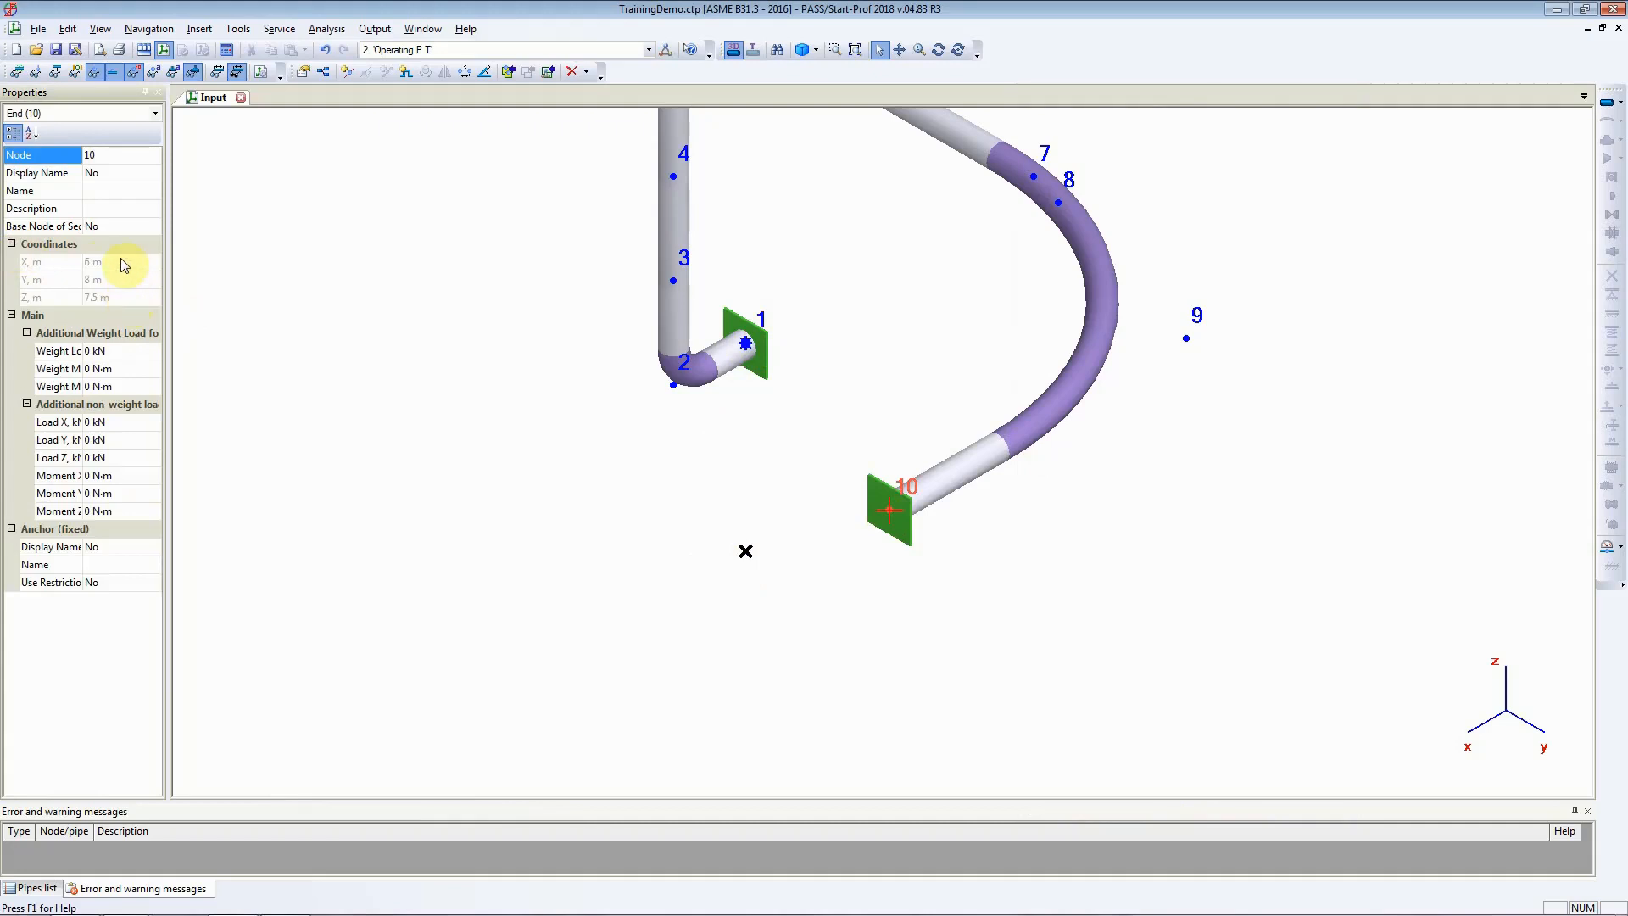
mouse_move(119, 299)
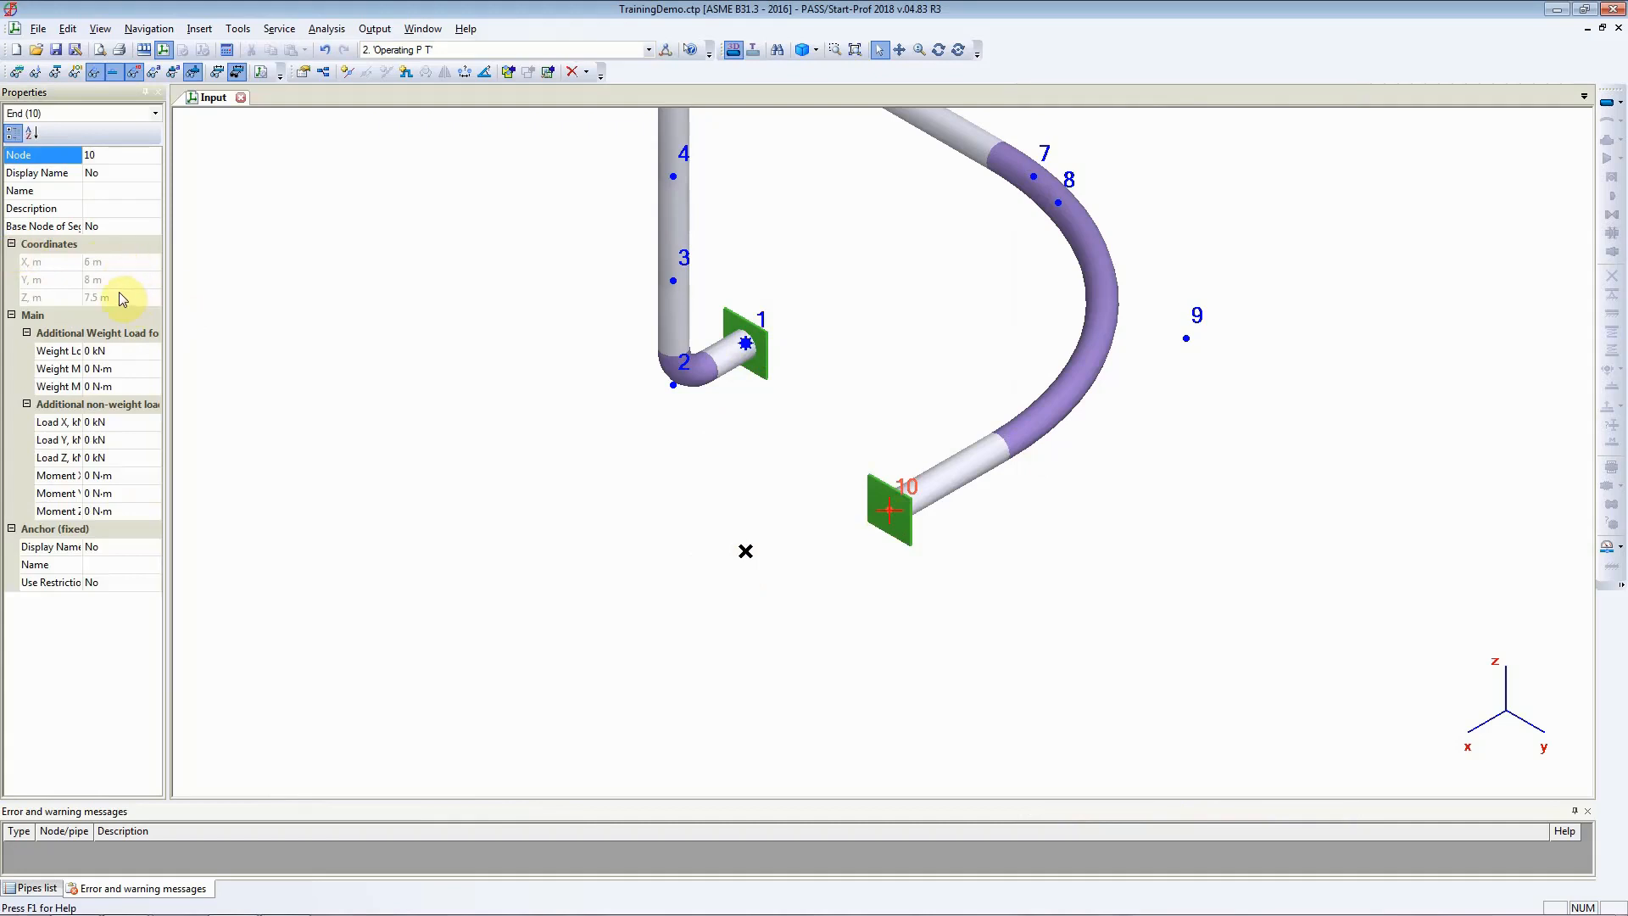